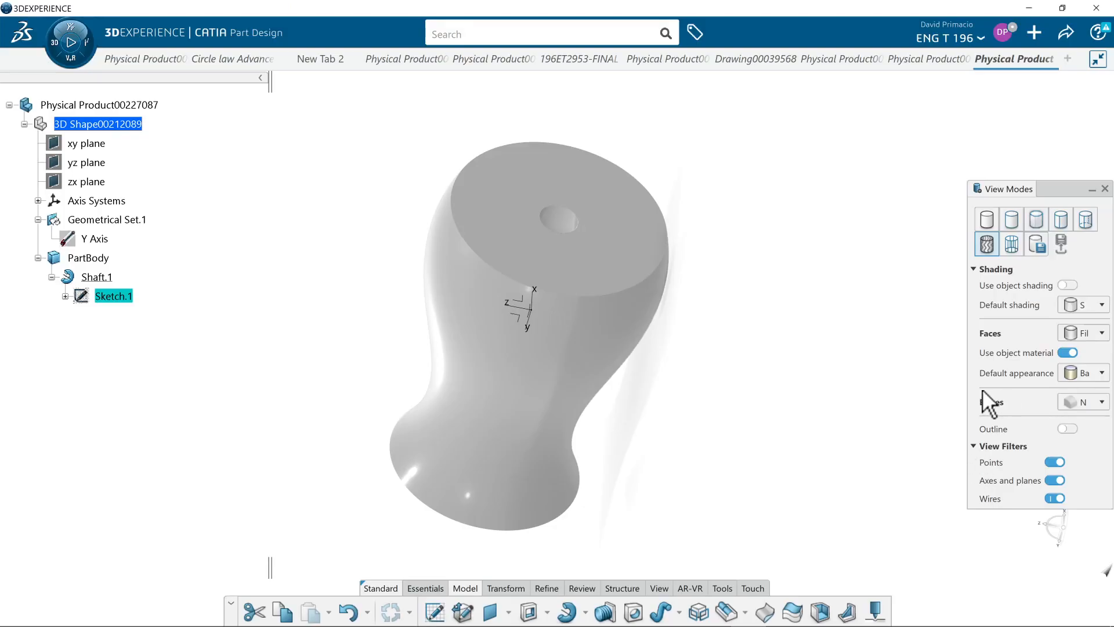
mouse_move(670, 381)
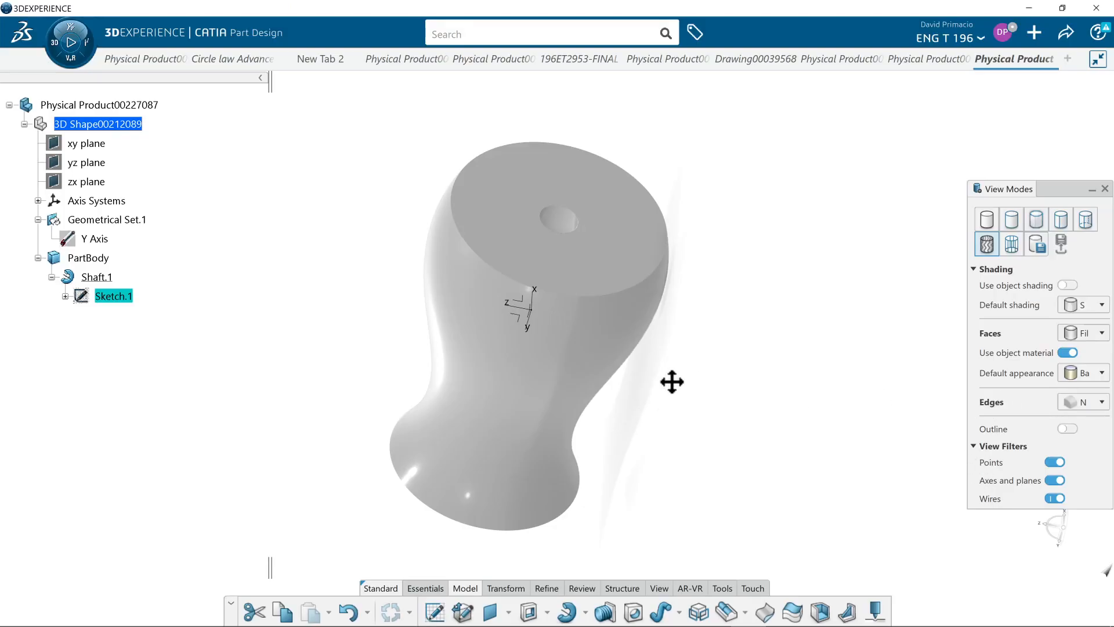
- Orbit the finished vase solid to inspect its sides and central hole
drag(672, 382, 610, 484)
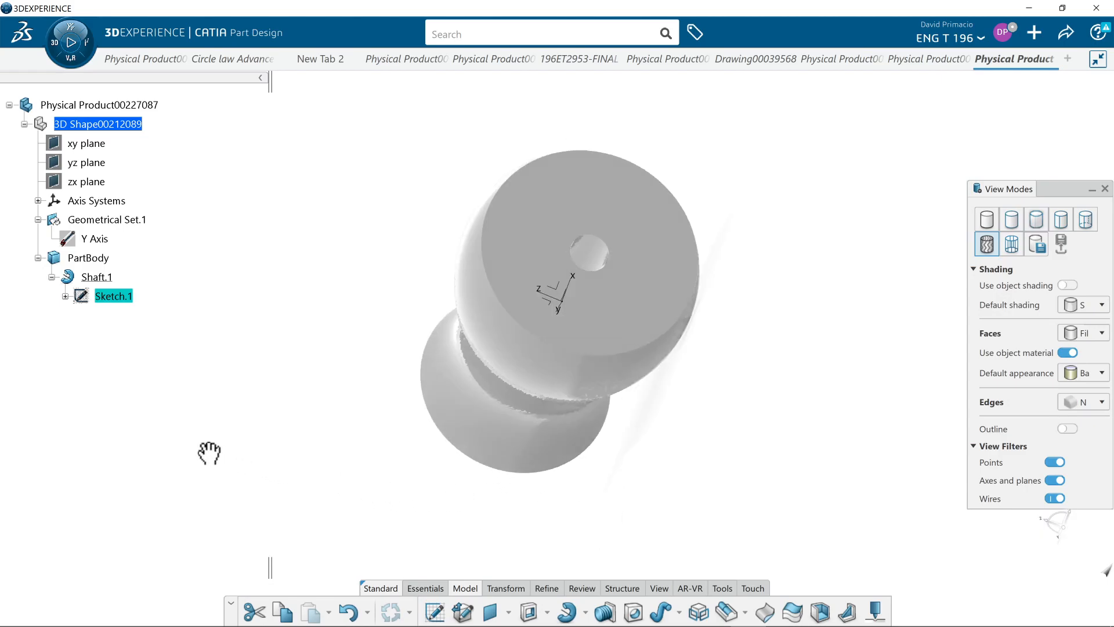
drag(209, 452, 467, 474)
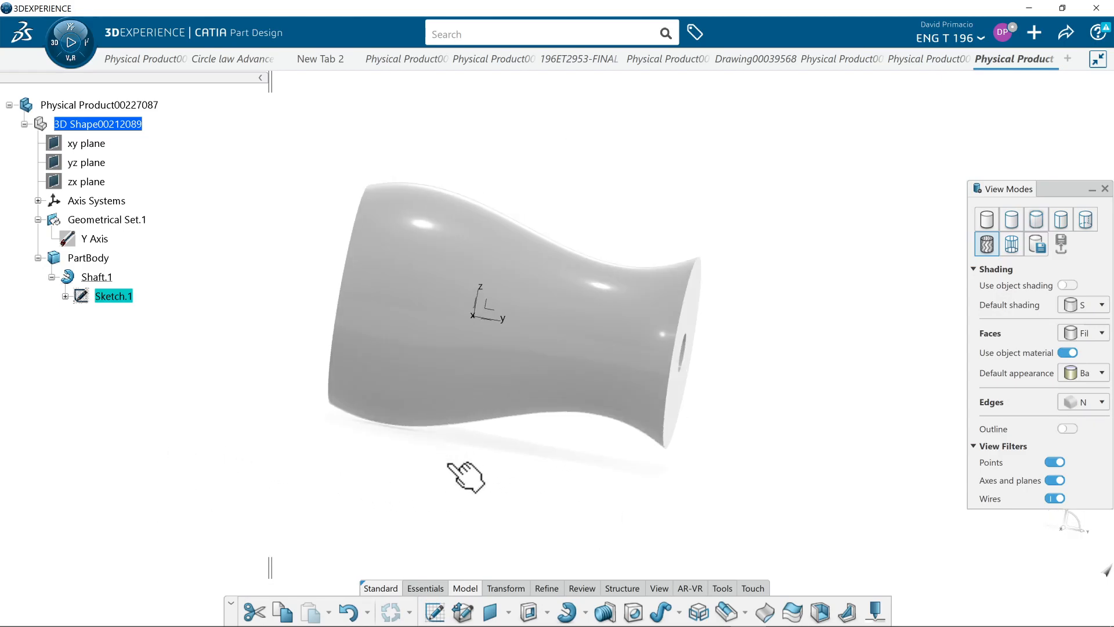
drag(467, 476, 677, 392)
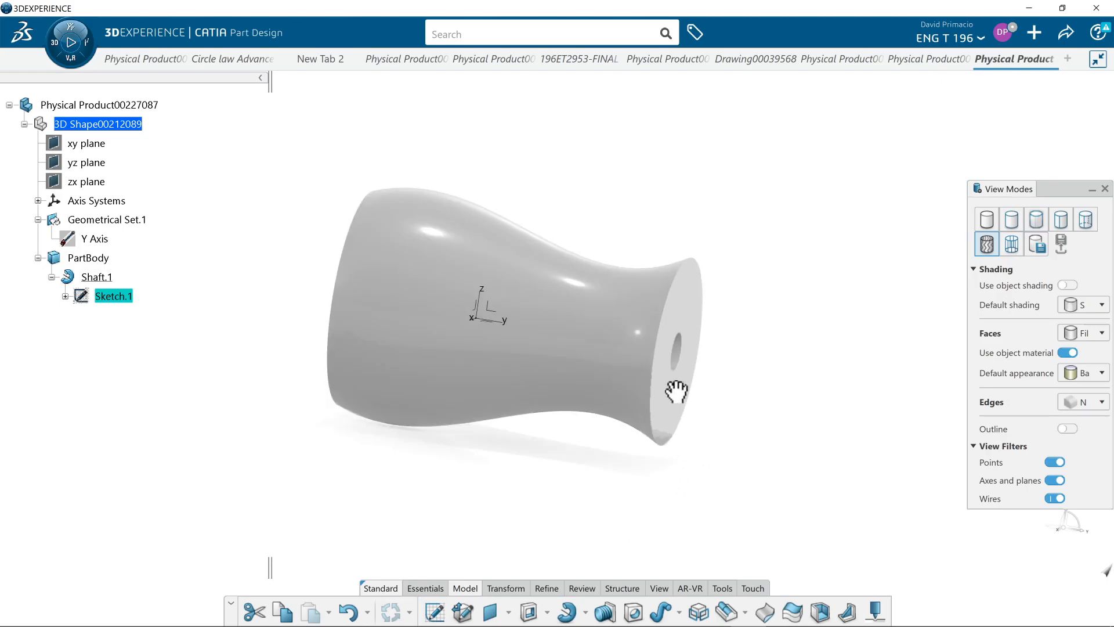
drag(675, 392, 501, 352)
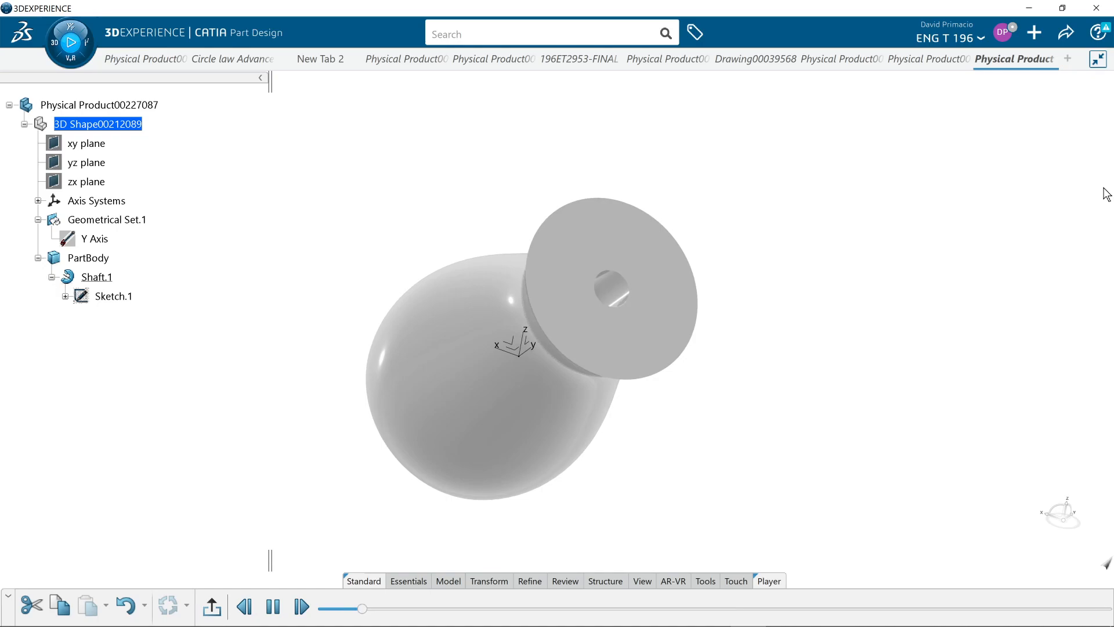
drag(362, 608, 448, 608)
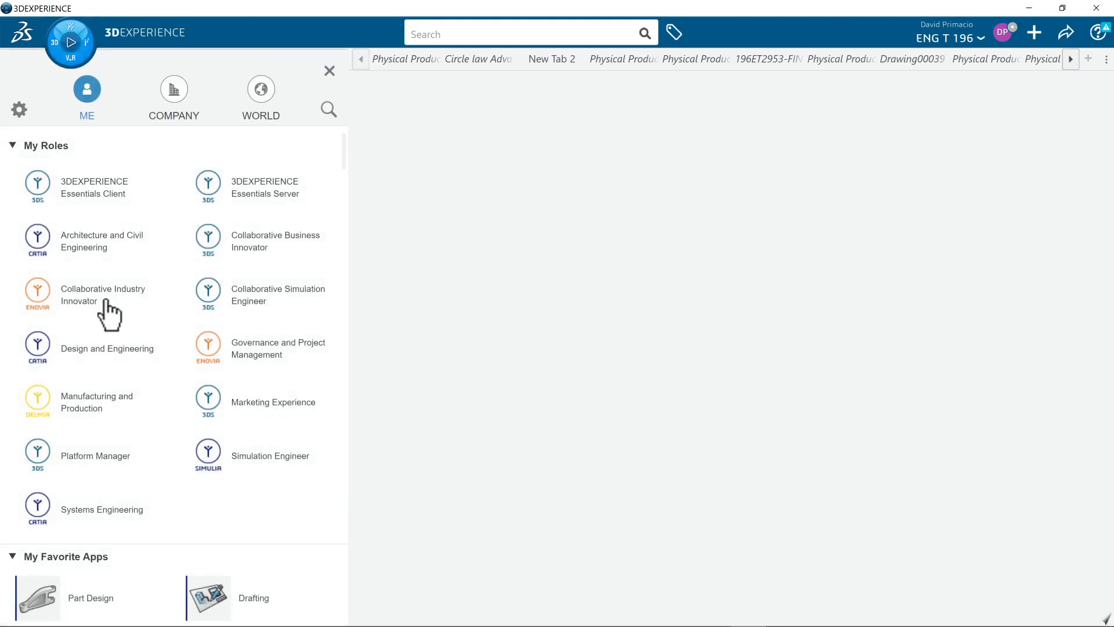
- Launch Part Design from the favourites to create a new empty Physical Product
click(39, 597)
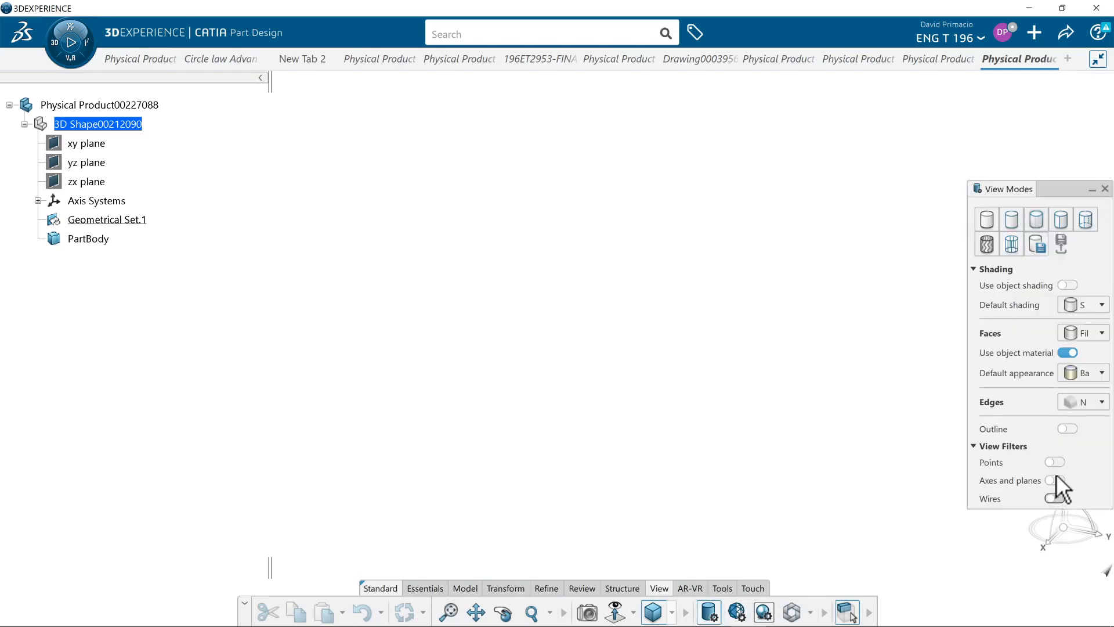
- Show points, axes and planes in the view and switch to shading with edges
click(1055, 462)
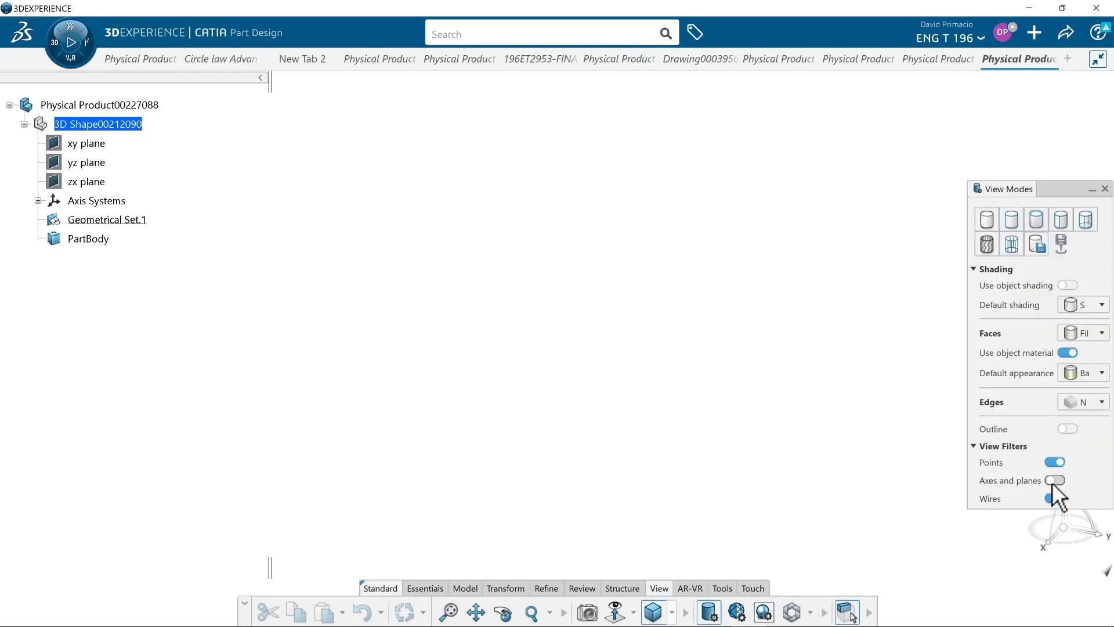
click(1055, 481)
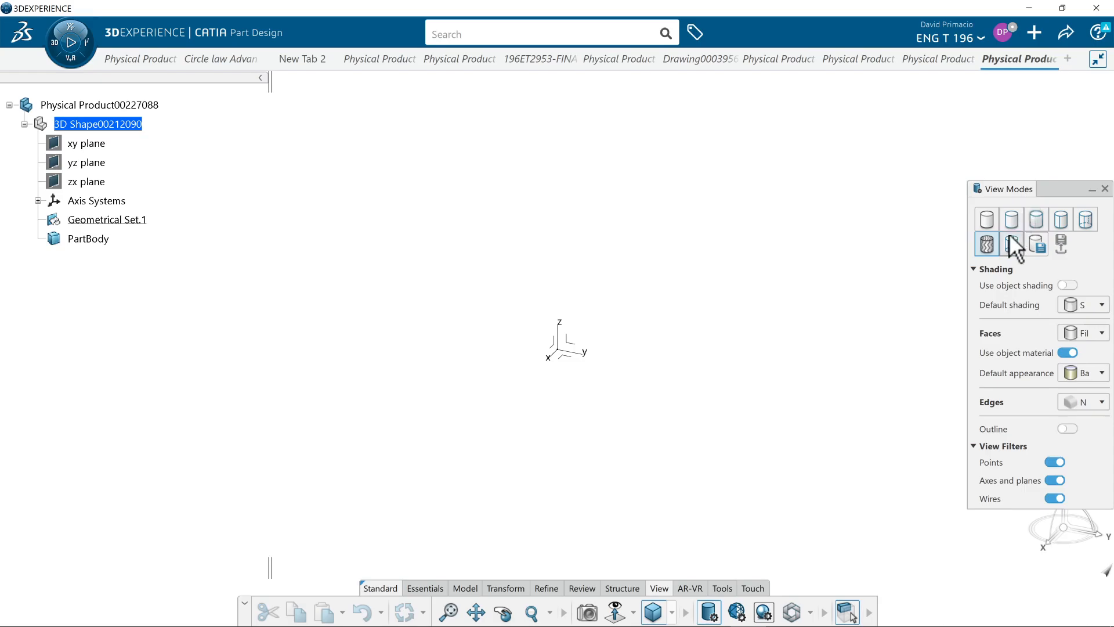
click(1011, 220)
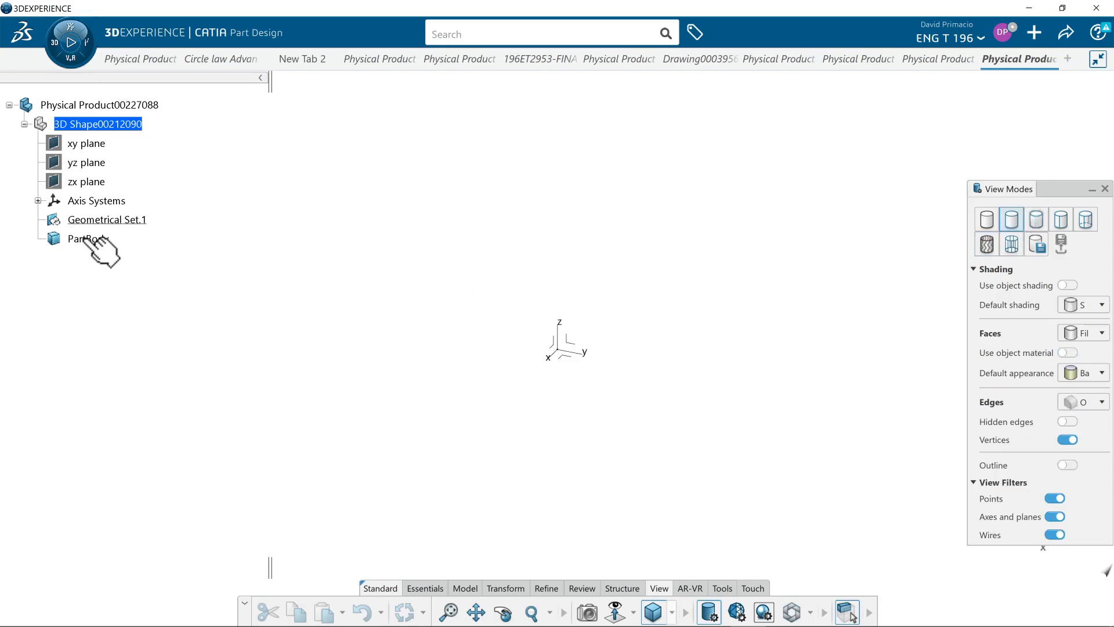
- Define PartBody as the in-work object from its context menu
right_click(87, 237)
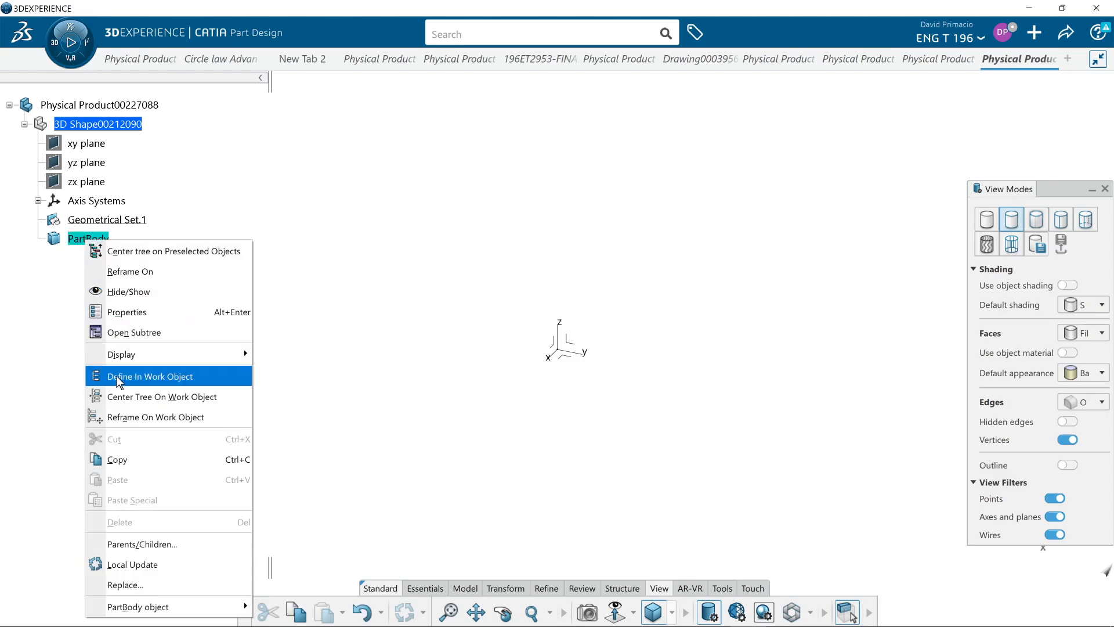
click(150, 376)
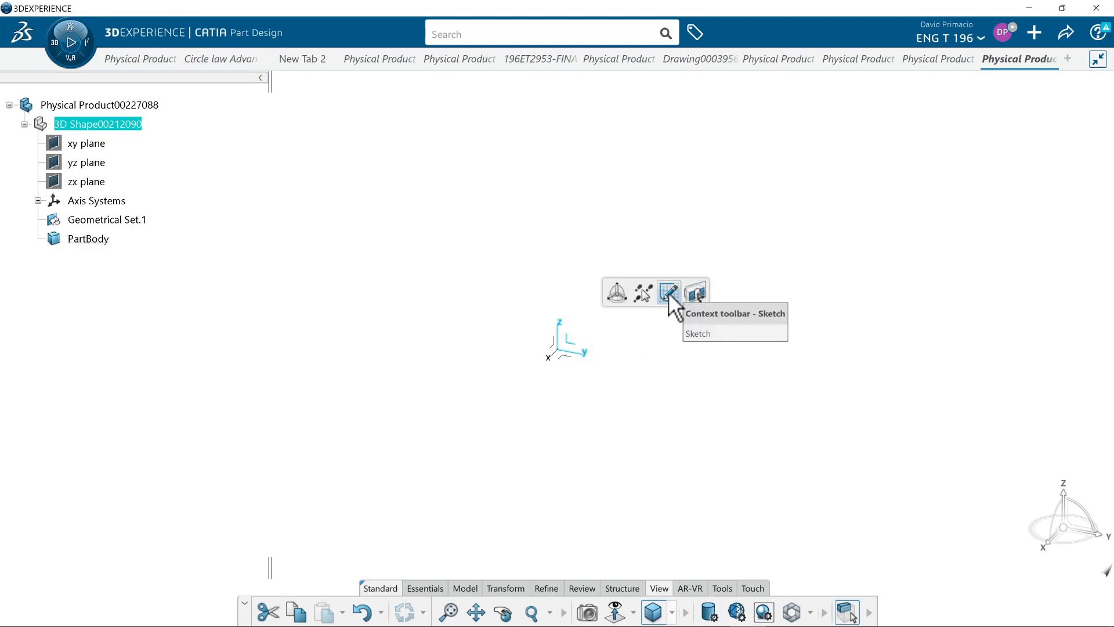
- Sketch a wavy S-shaped spline through several control points above the origin
click(668, 292)
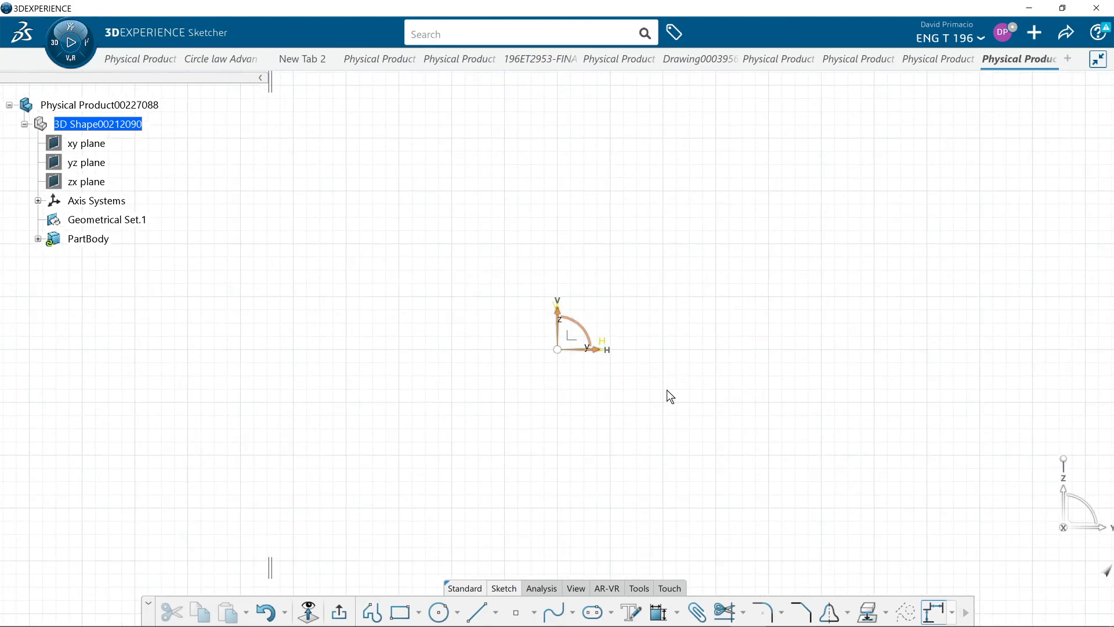
mouse_move(695, 438)
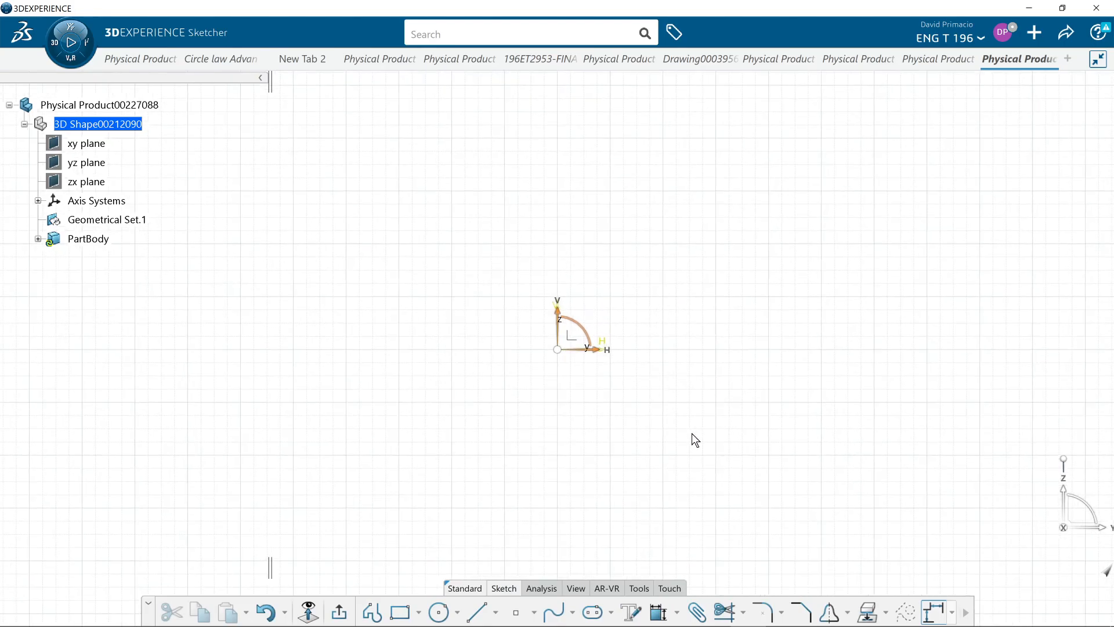
mouse_move(697, 439)
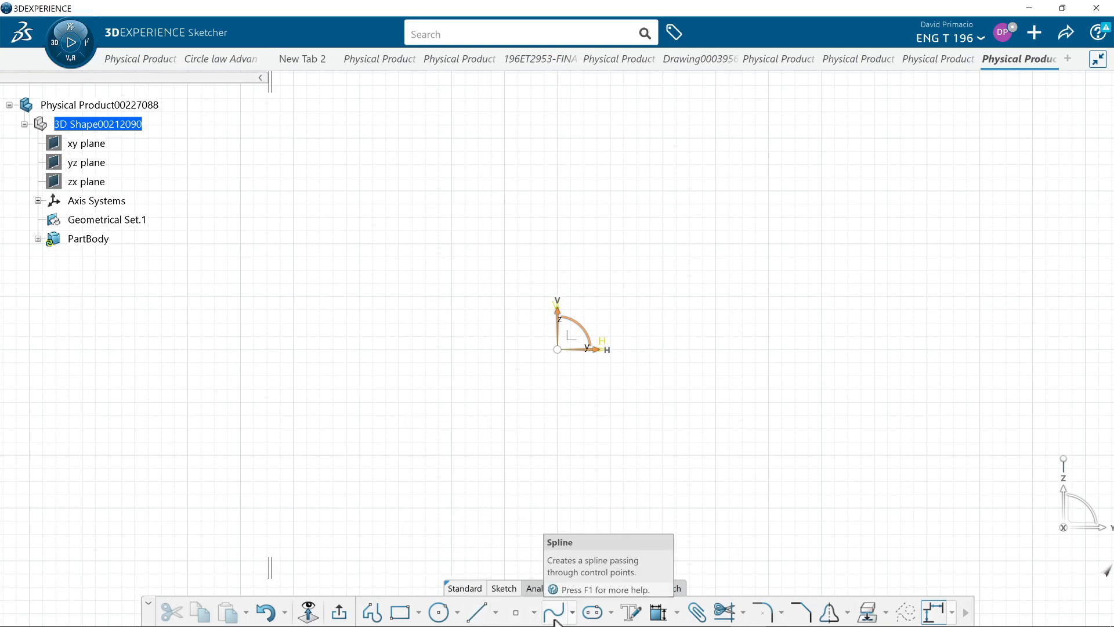
click(555, 612)
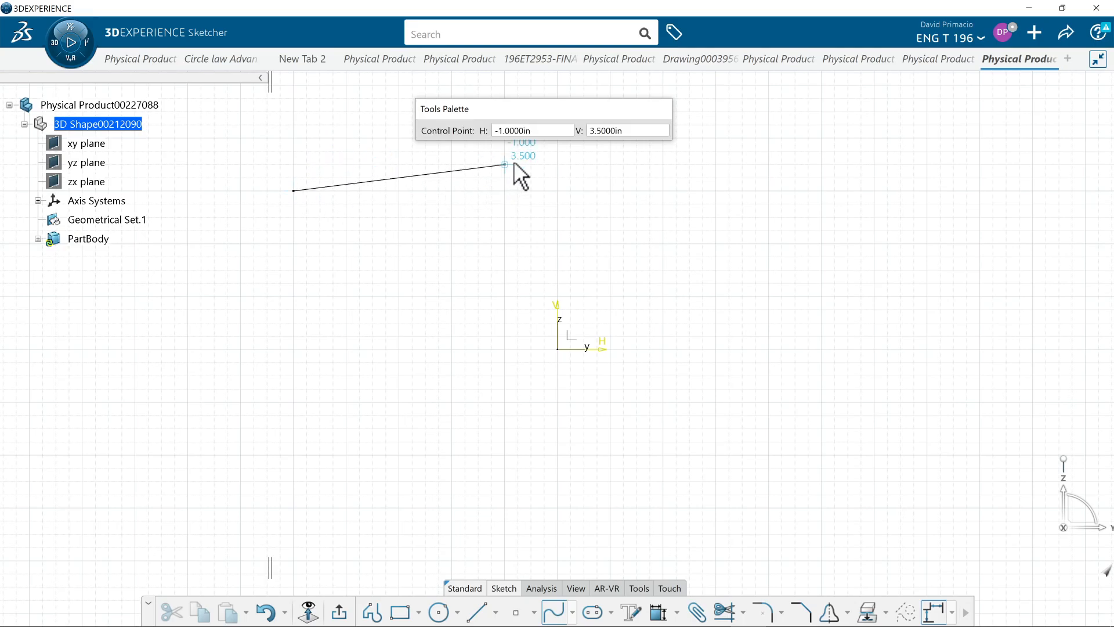
drag(505, 167, 519, 170)
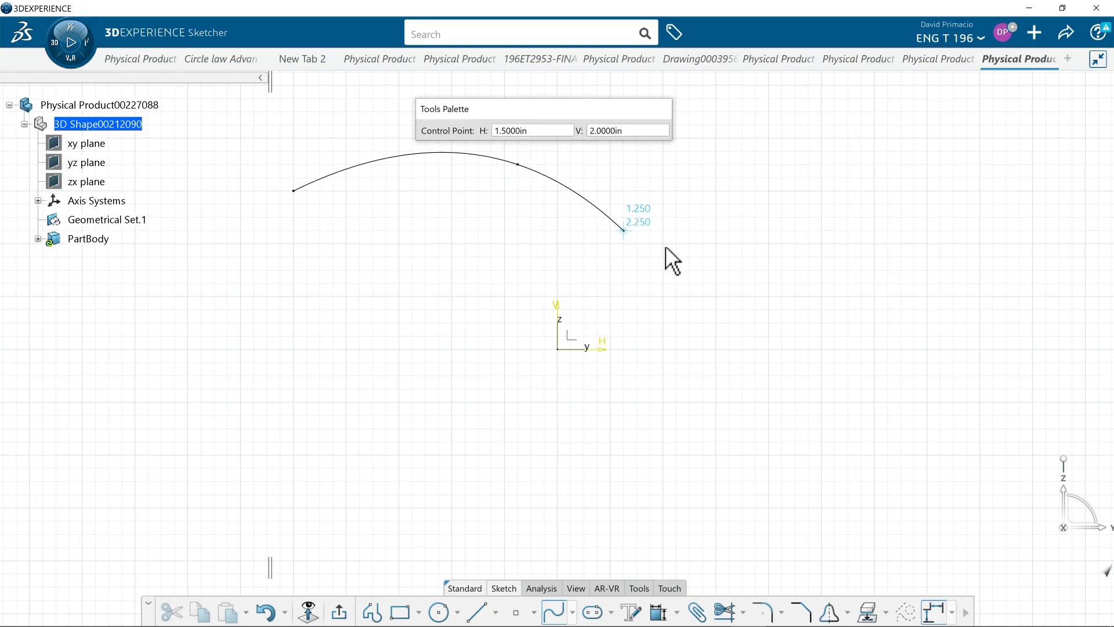
drag(622, 229, 688, 244)
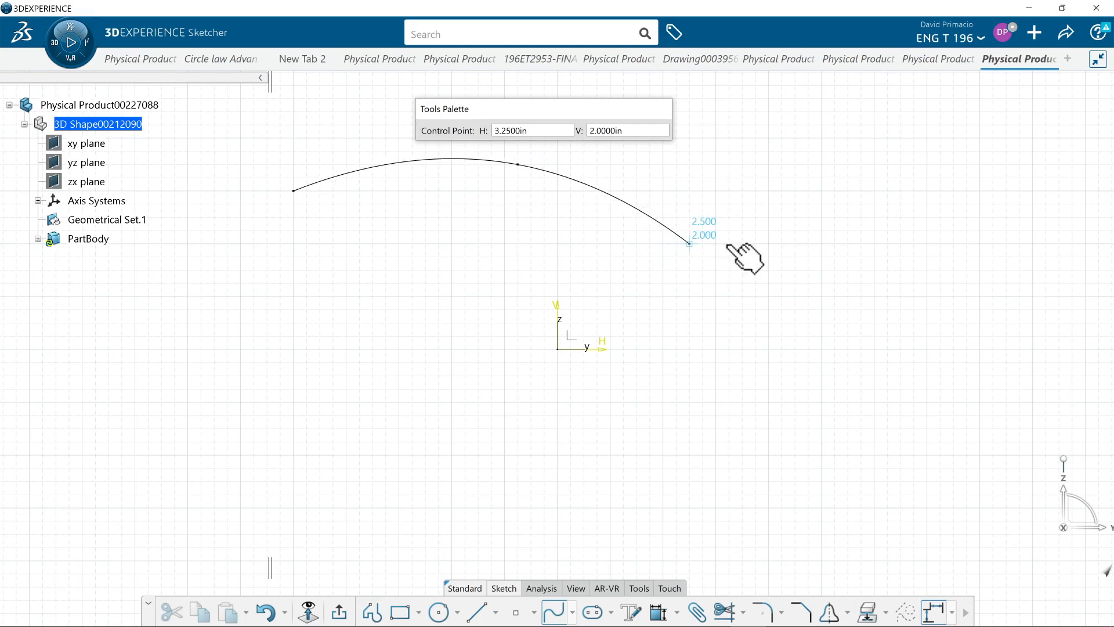
drag(689, 244, 729, 244)
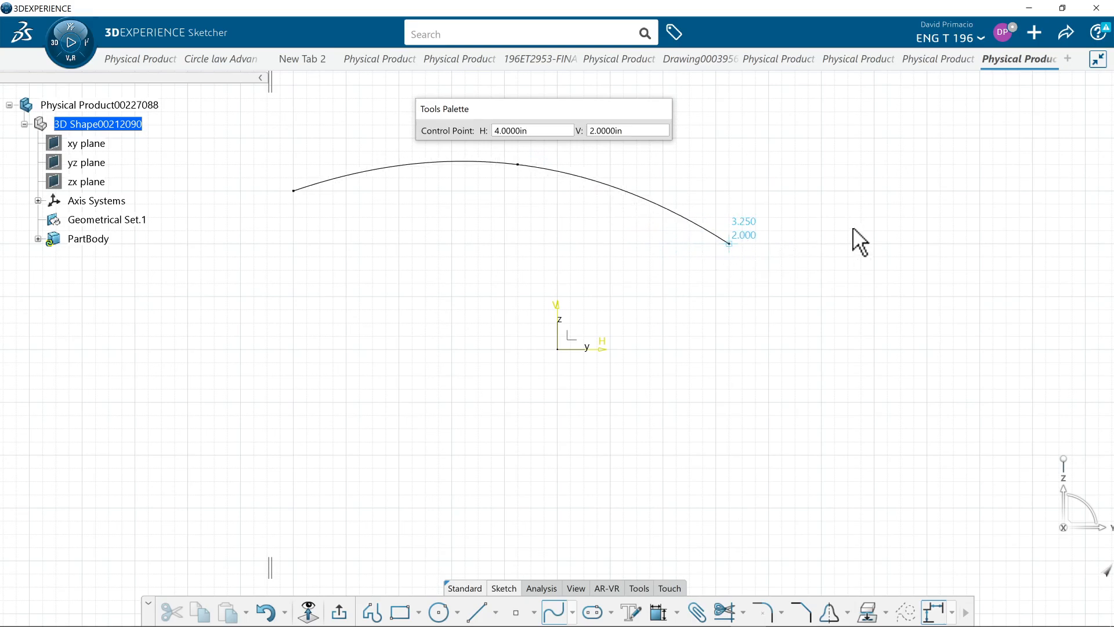
drag(729, 244, 967, 217)
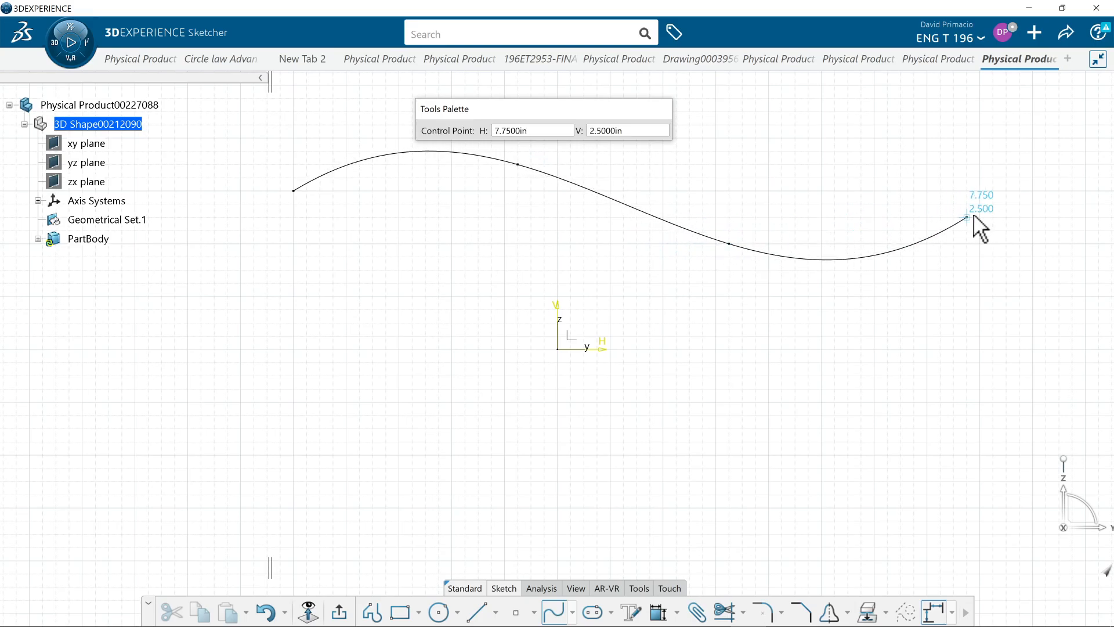
drag(967, 214, 1021, 217)
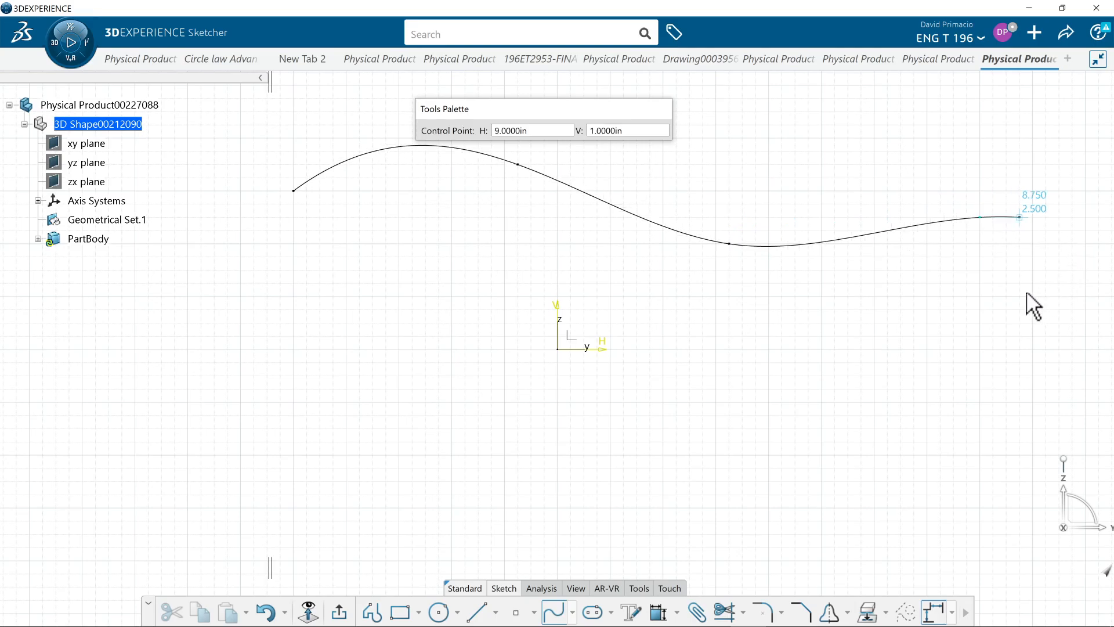
drag(1020, 217, 1034, 298)
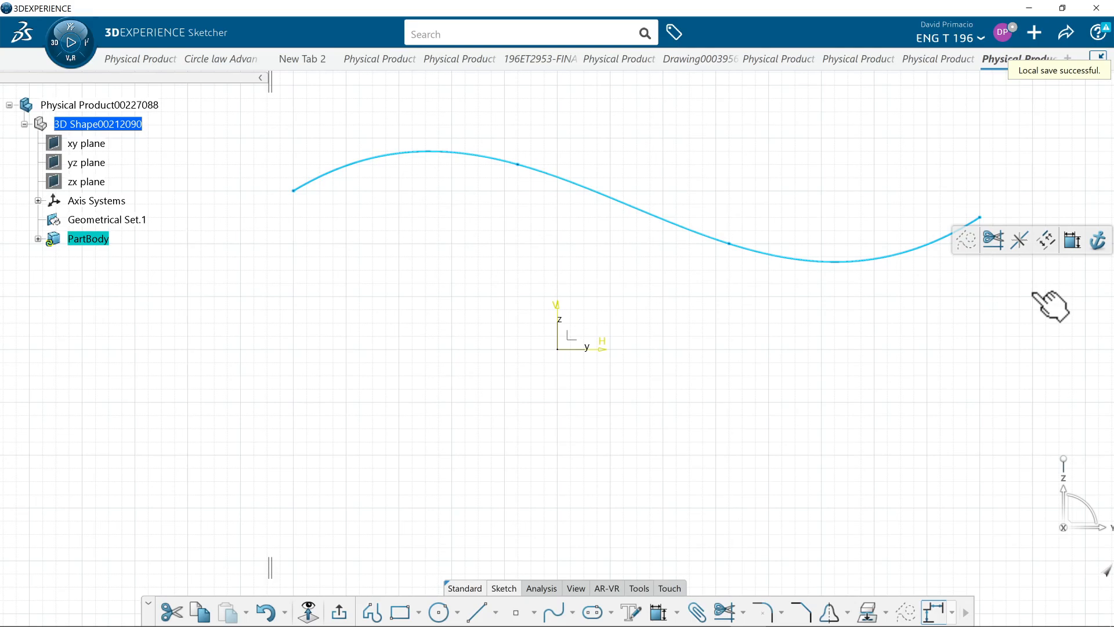
mouse_move(53, 410)
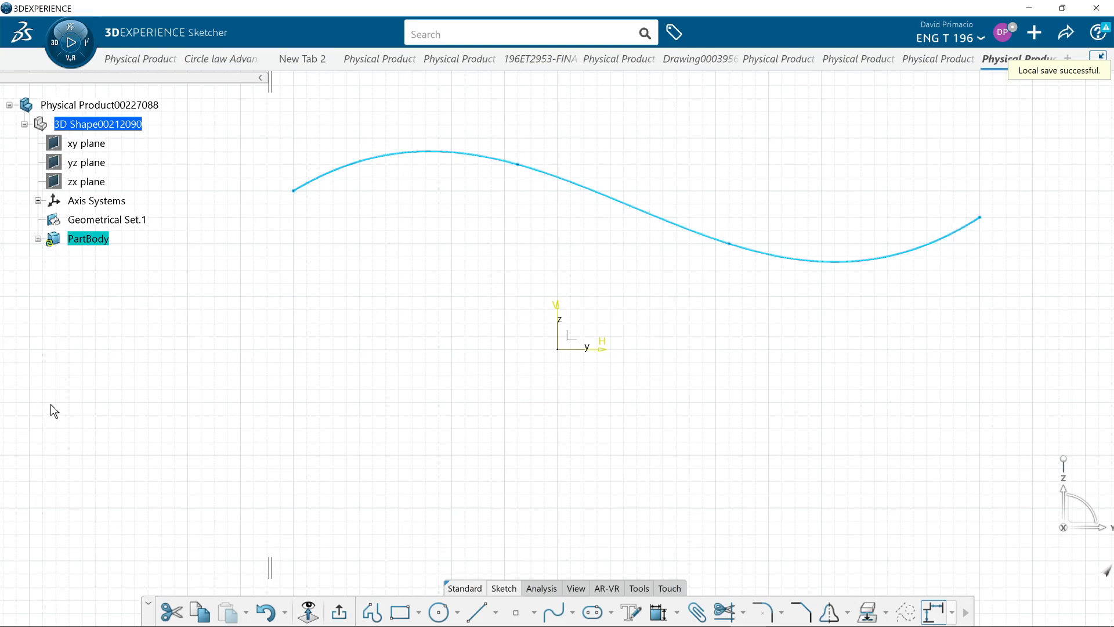
mouse_move(334, 619)
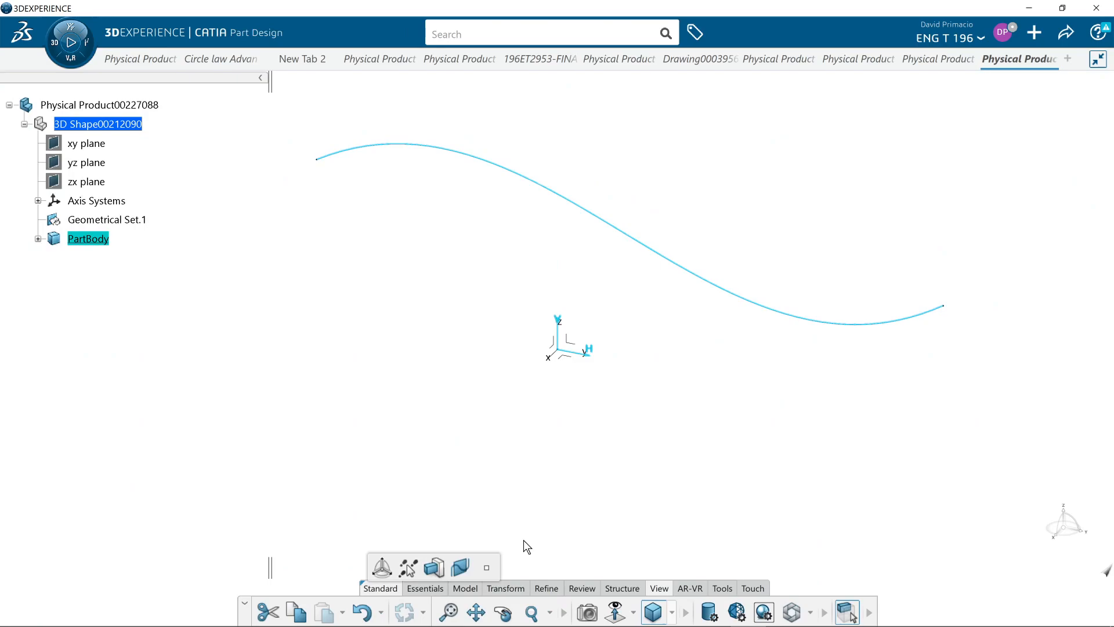
mouse_move(463, 599)
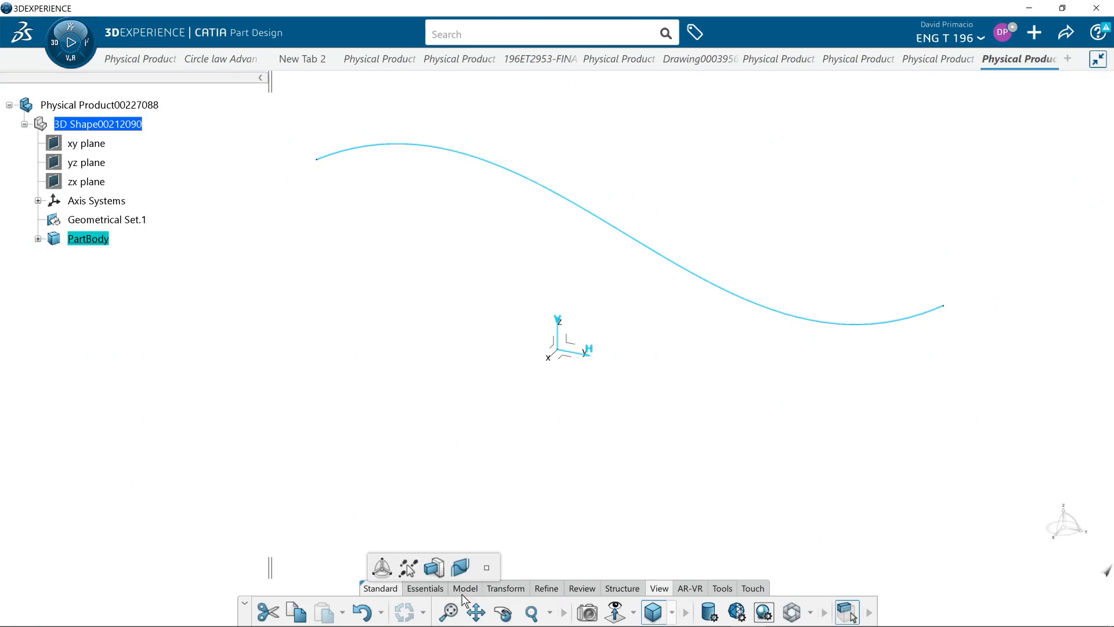
- Switch to the Model tools and expand PartBody to reveal Sketch.1
click(465, 589)
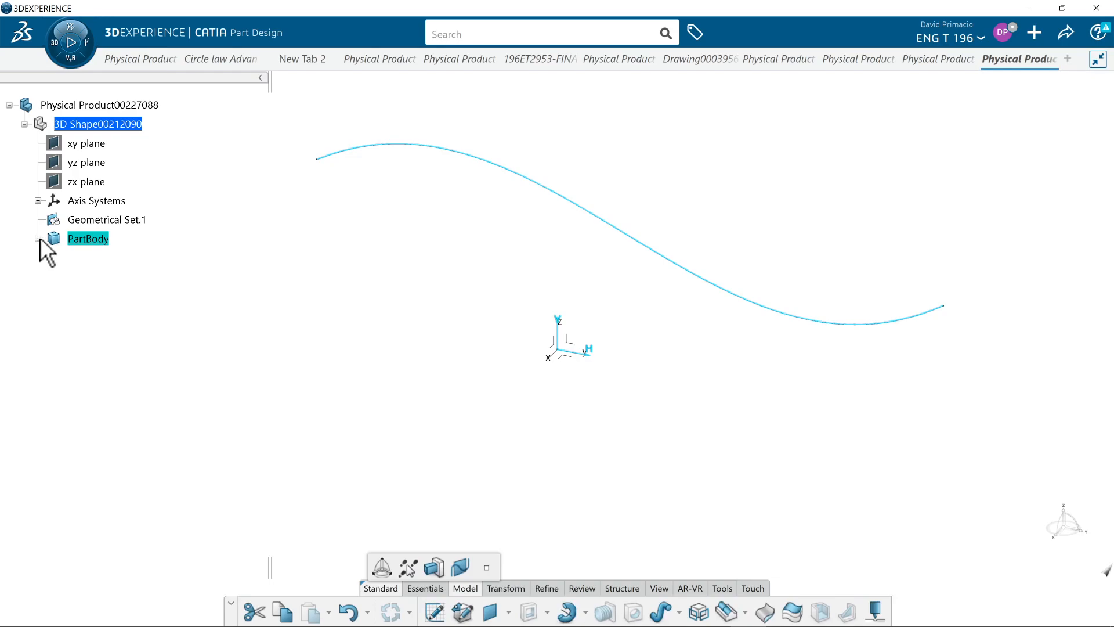
click(37, 239)
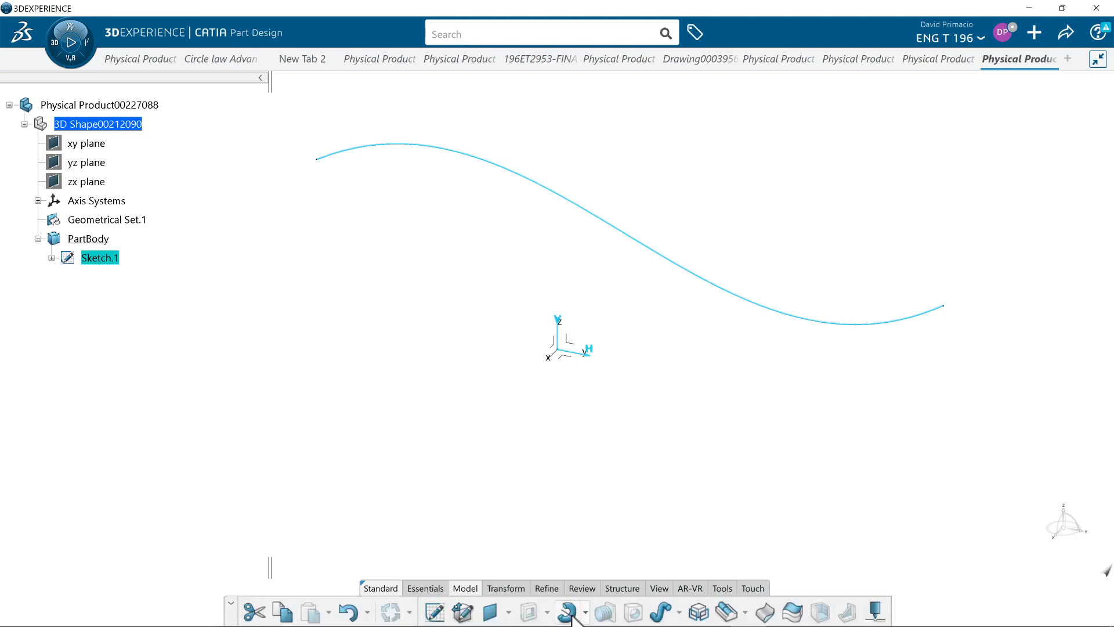
- Start a Shaft on Sketch.1 about the Y Axis and dismiss the open-sketch error
click(571, 611)
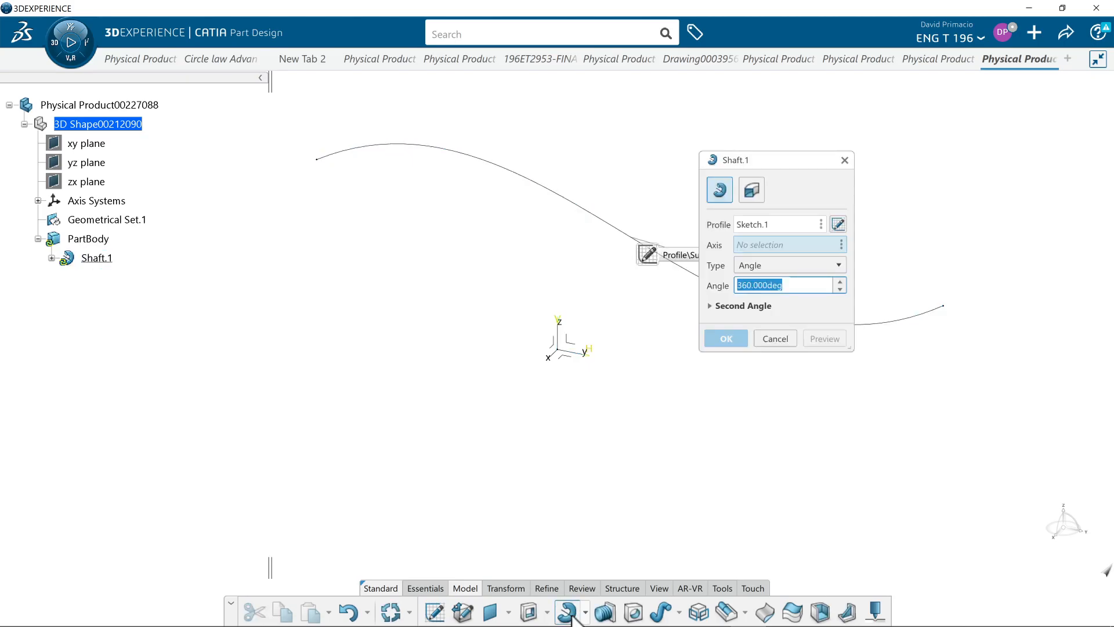
mouse_move(742, 382)
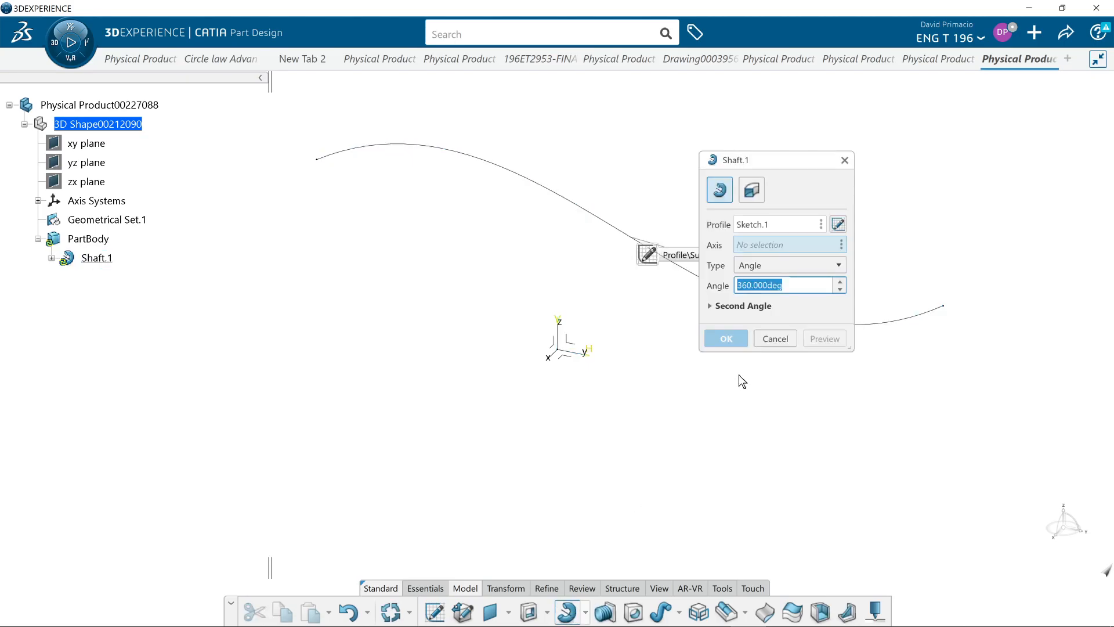
mouse_move(579, 272)
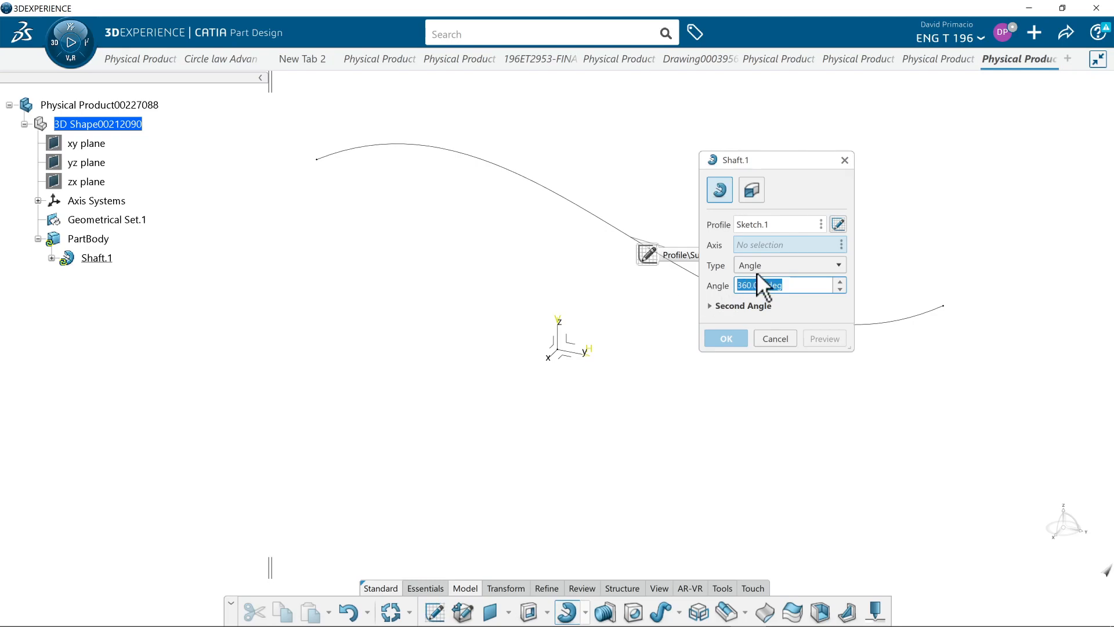
right_click(790, 245)
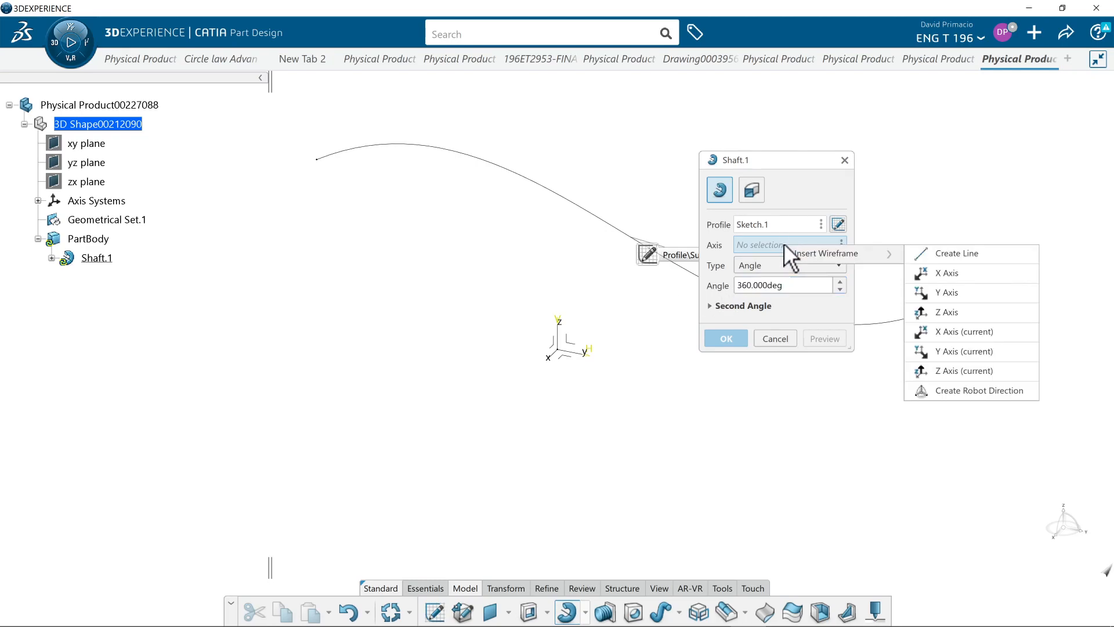
click(948, 293)
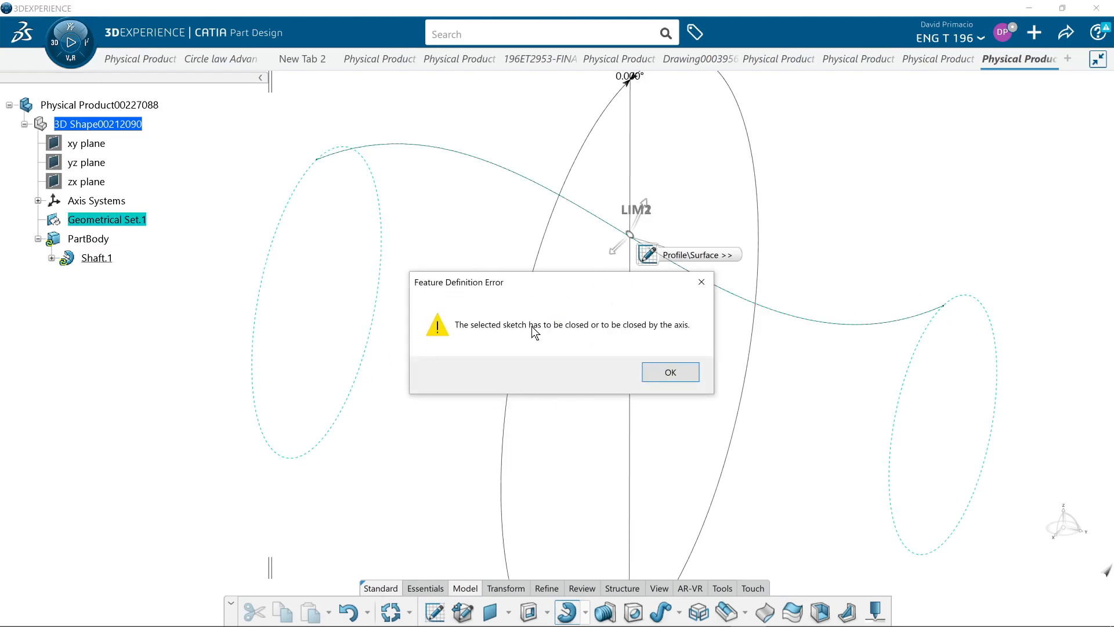
click(669, 371)
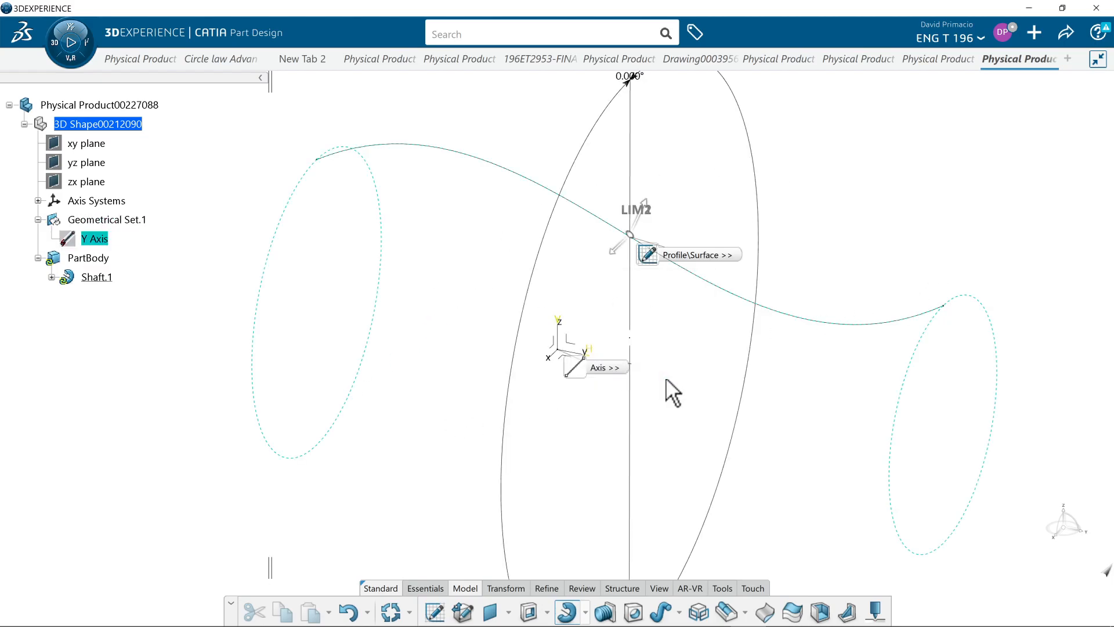
- Reopen Shaft.1, enable Thin solid and begin editing Thickness1
double_click(97, 276)
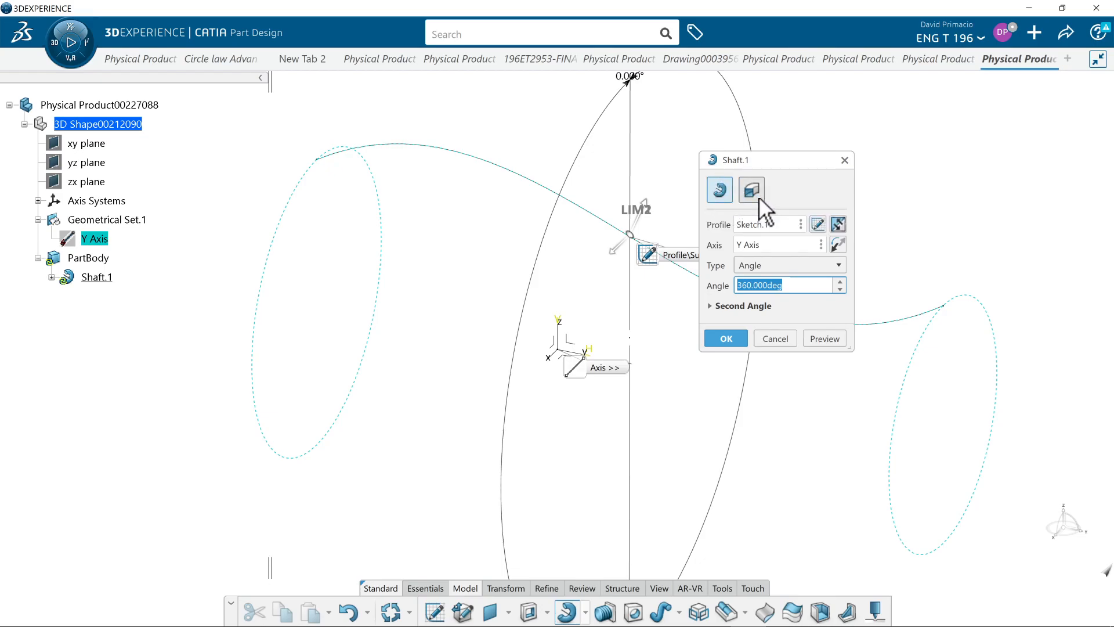
click(751, 190)
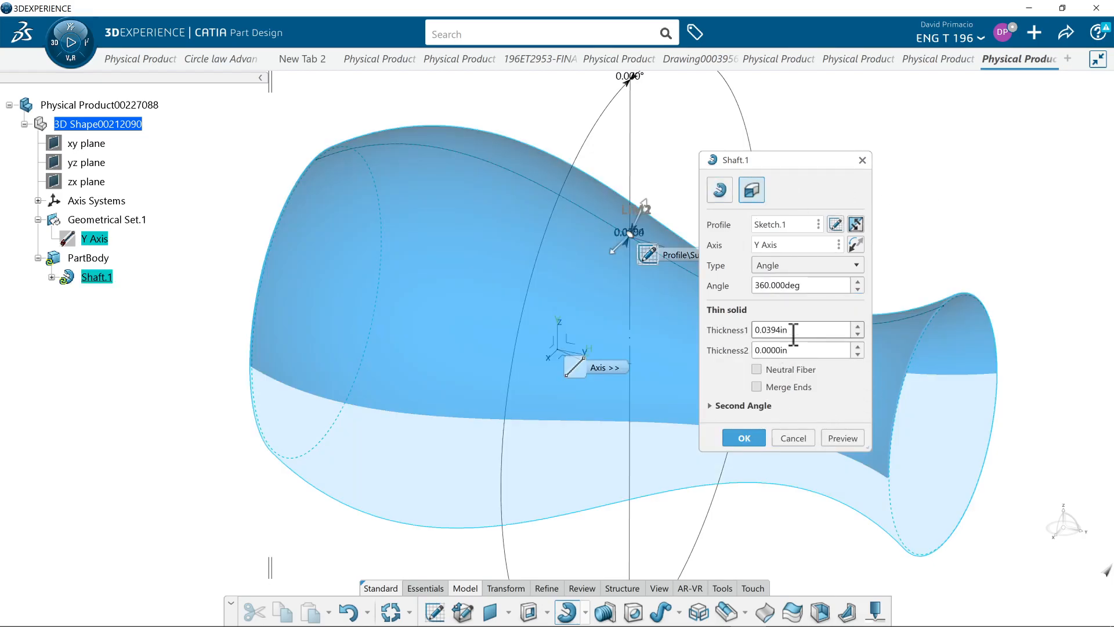
click(802, 330)
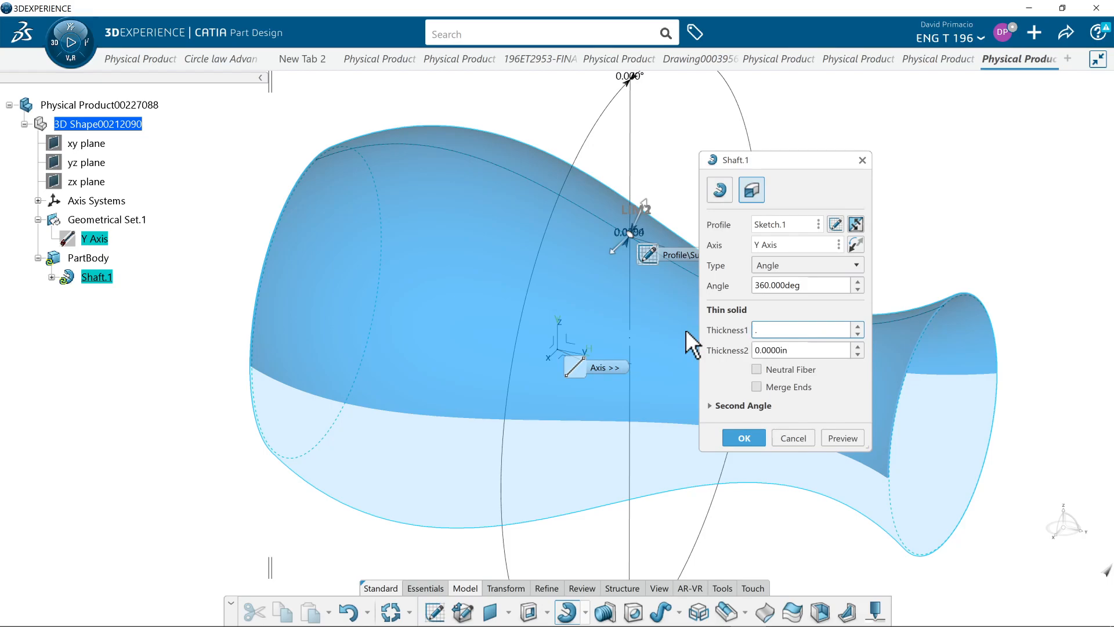
- Confirm Shaft.1 so the spline becomes a hollow thin-walled vase solid
click(743, 438)
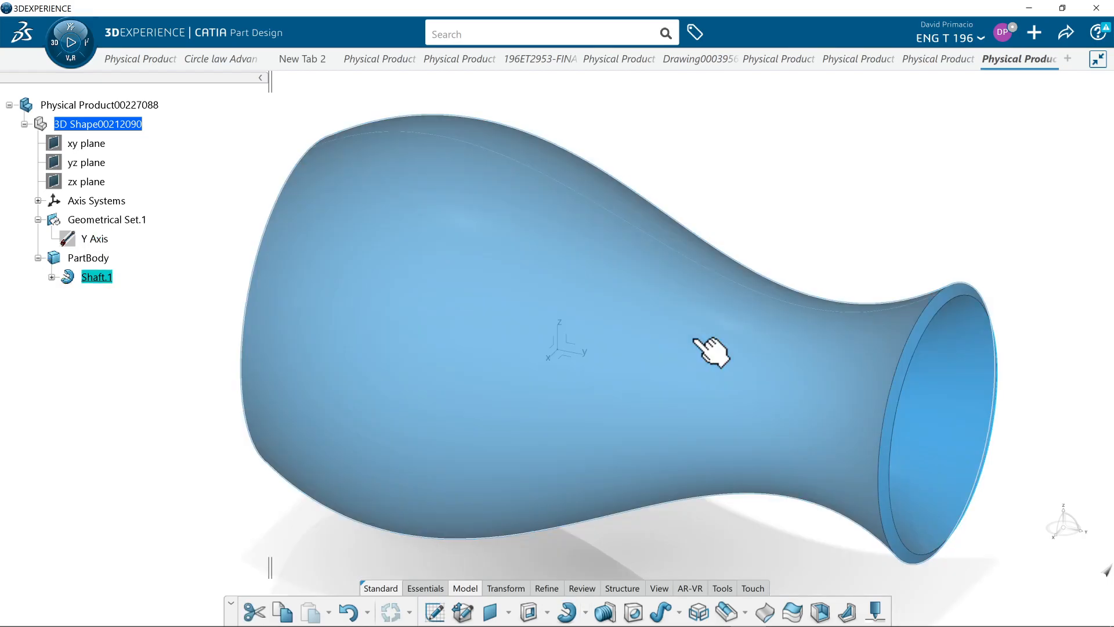
mouse_move(525, 483)
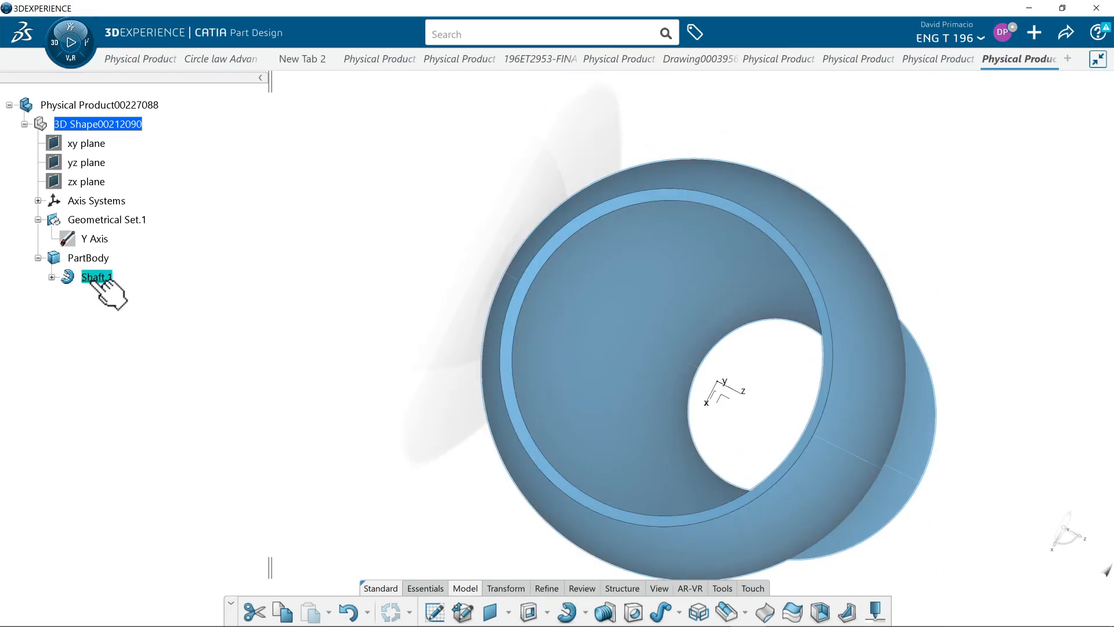
- Reopen and reconfirm Shaft.1 twice, inspecting the vase opening between edits
double_click(96, 276)
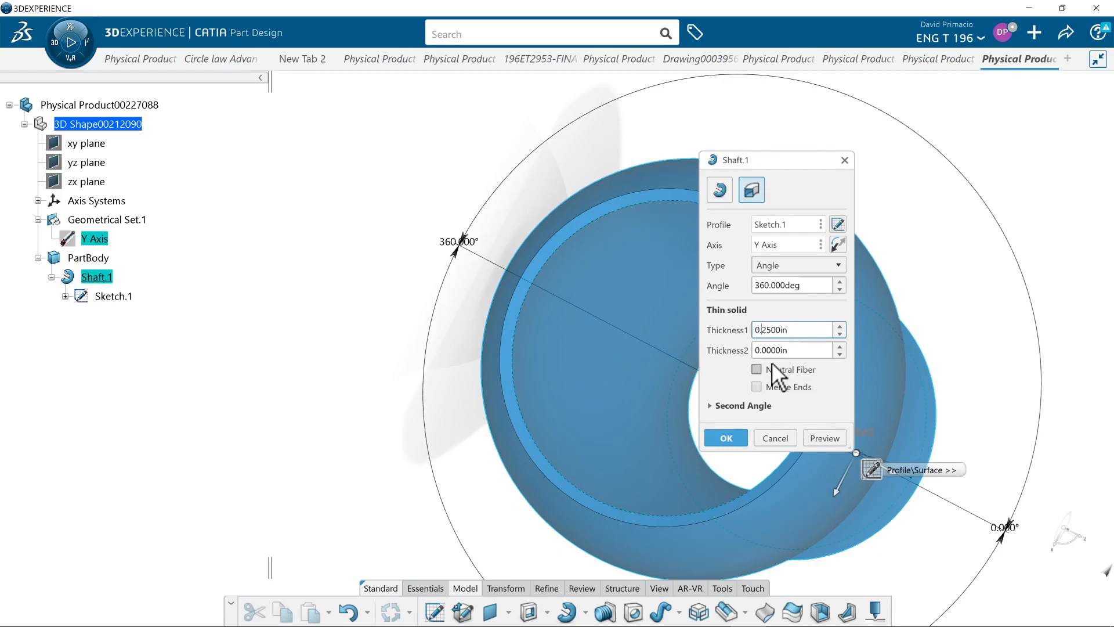
click(725, 438)
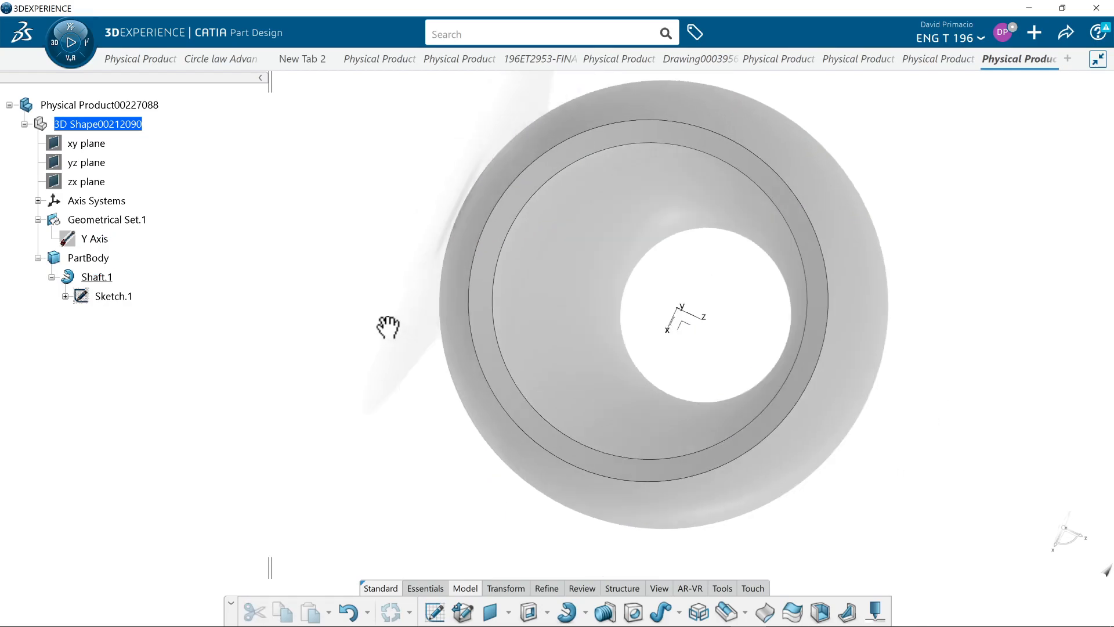
drag(389, 327, 336, 355)
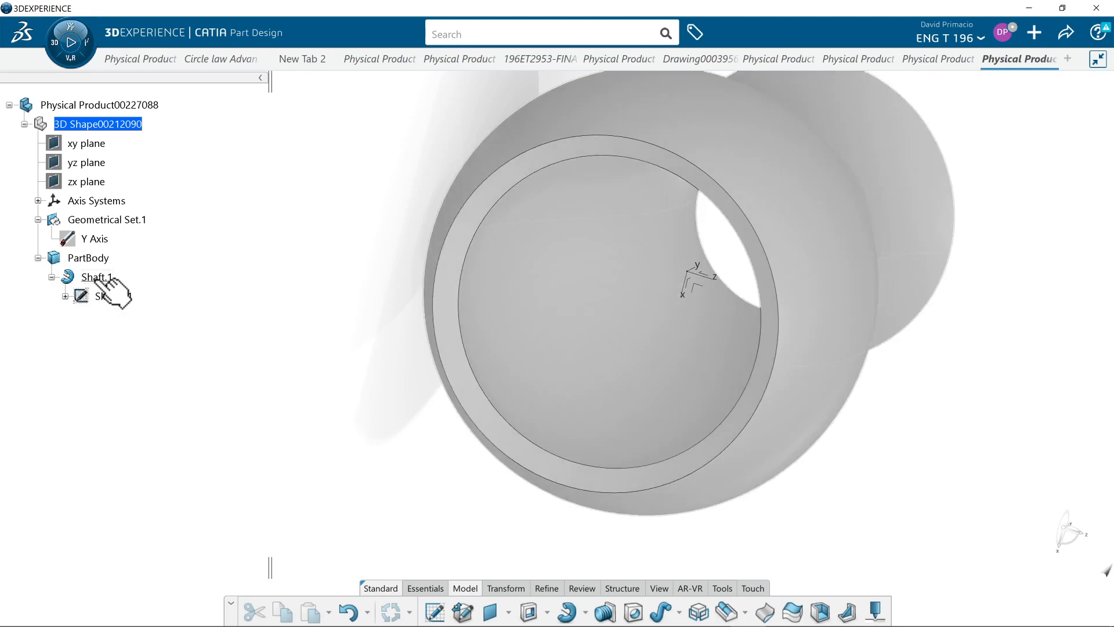
click(96, 276)
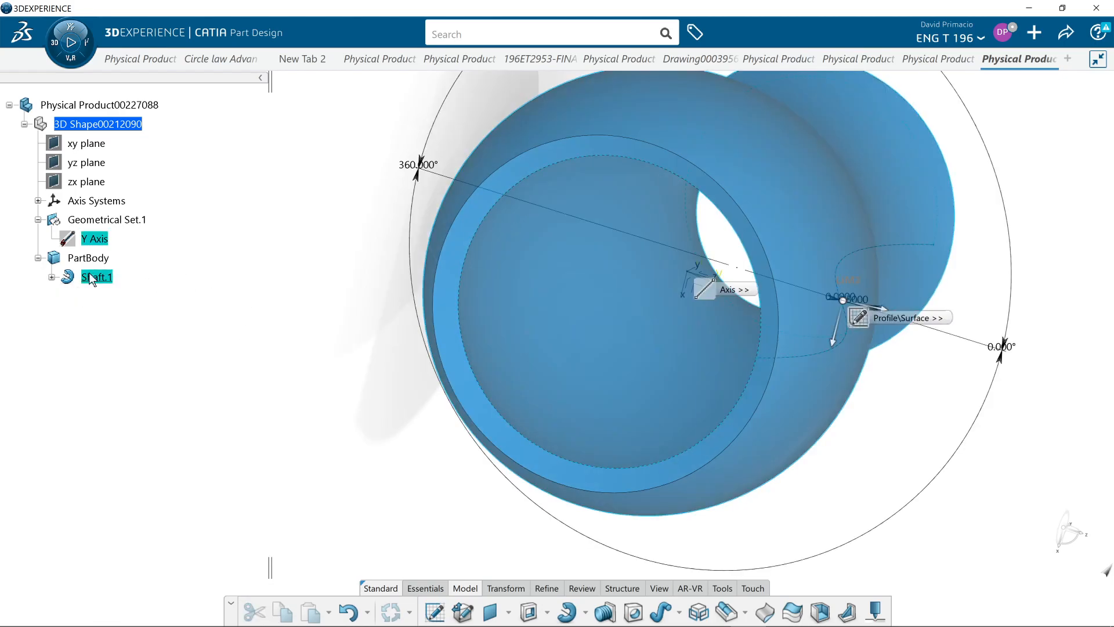
double_click(96, 276)
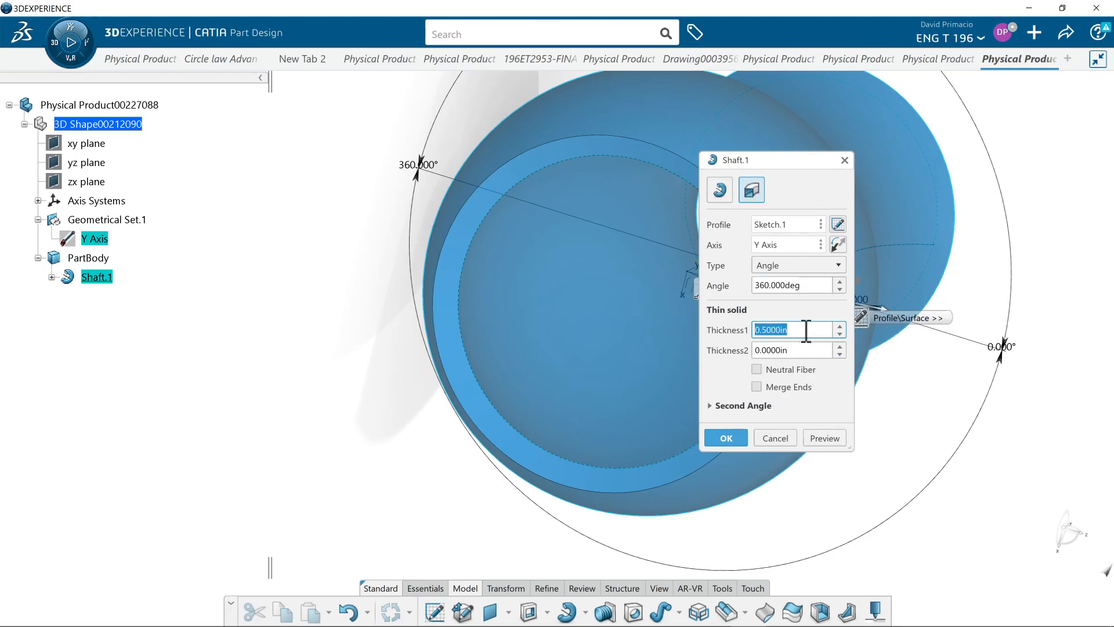
click(724, 438)
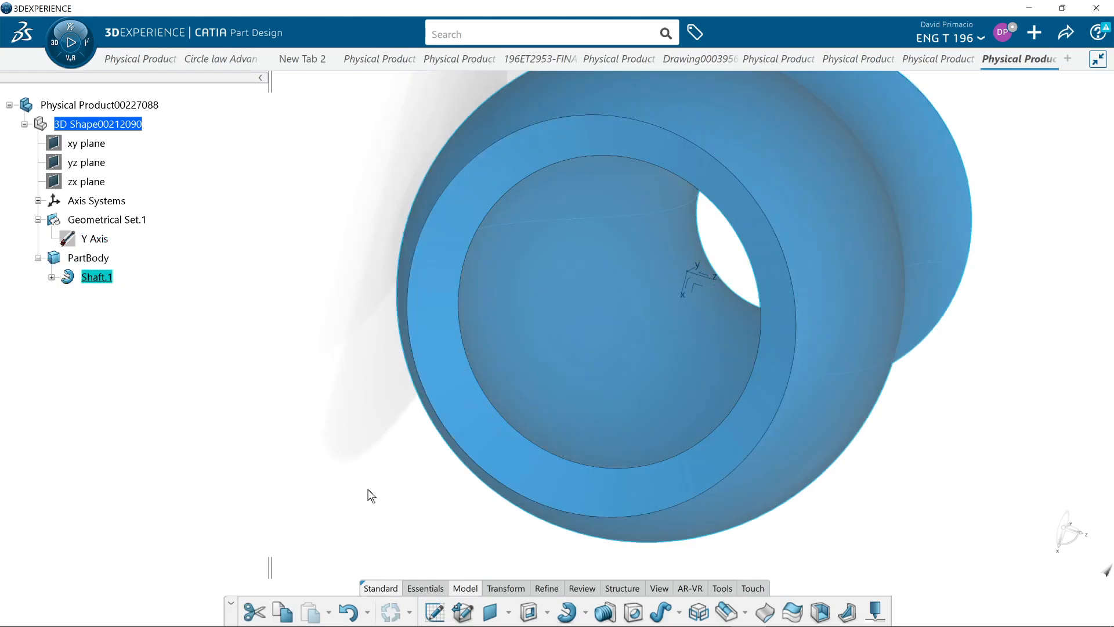
scroll(down, 3)
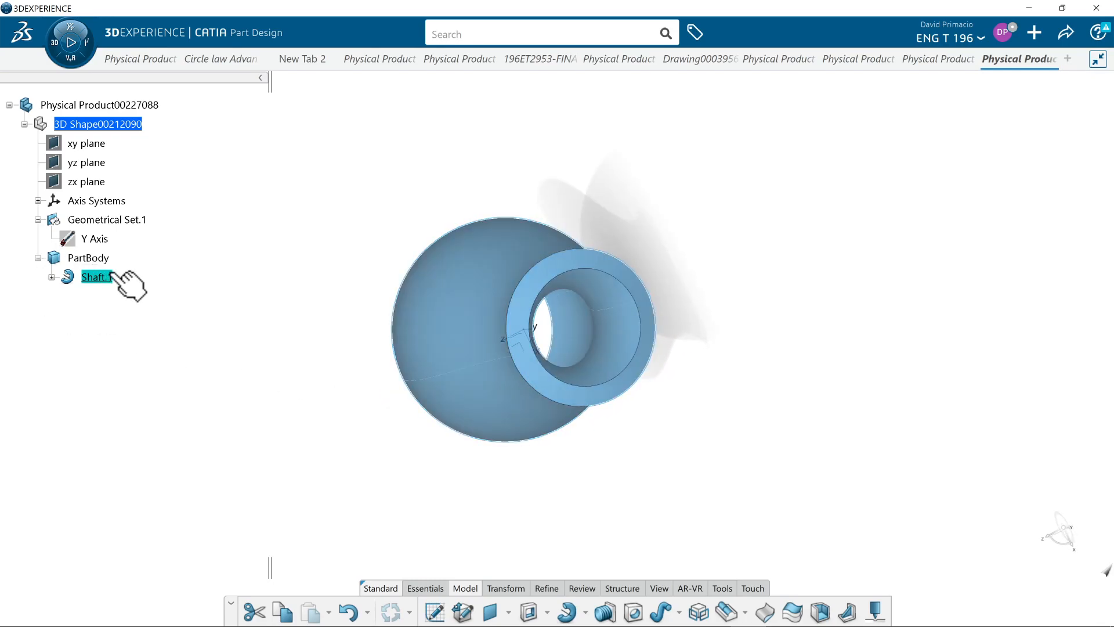
- Set Shaft.1's wall thickness to 0.125 in and confirm the thinner vase
double_click(94, 277)
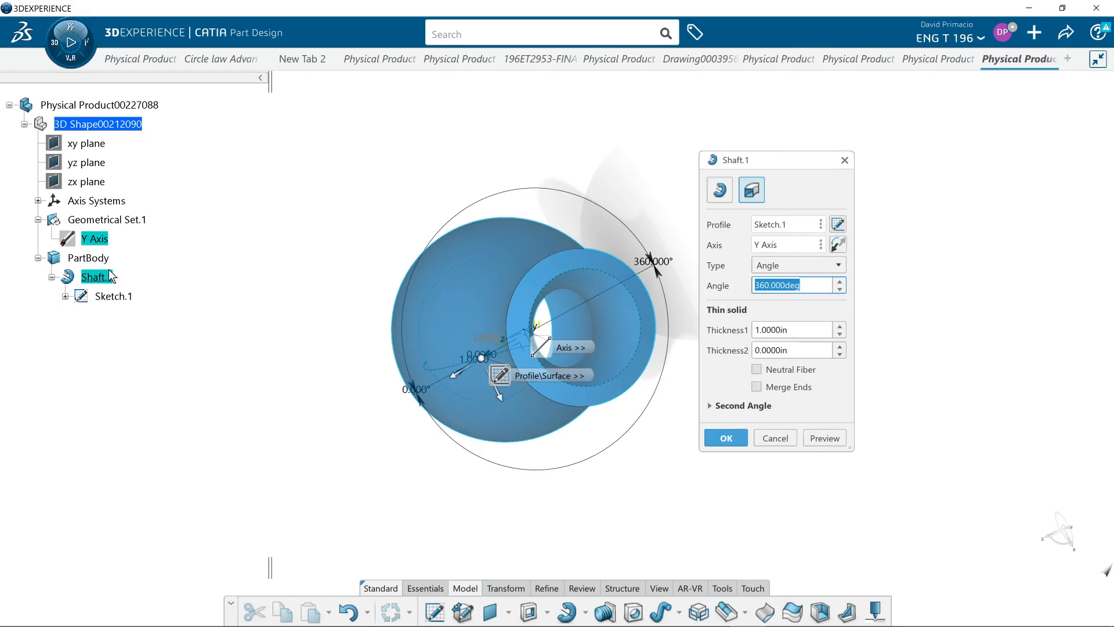
click(789, 329)
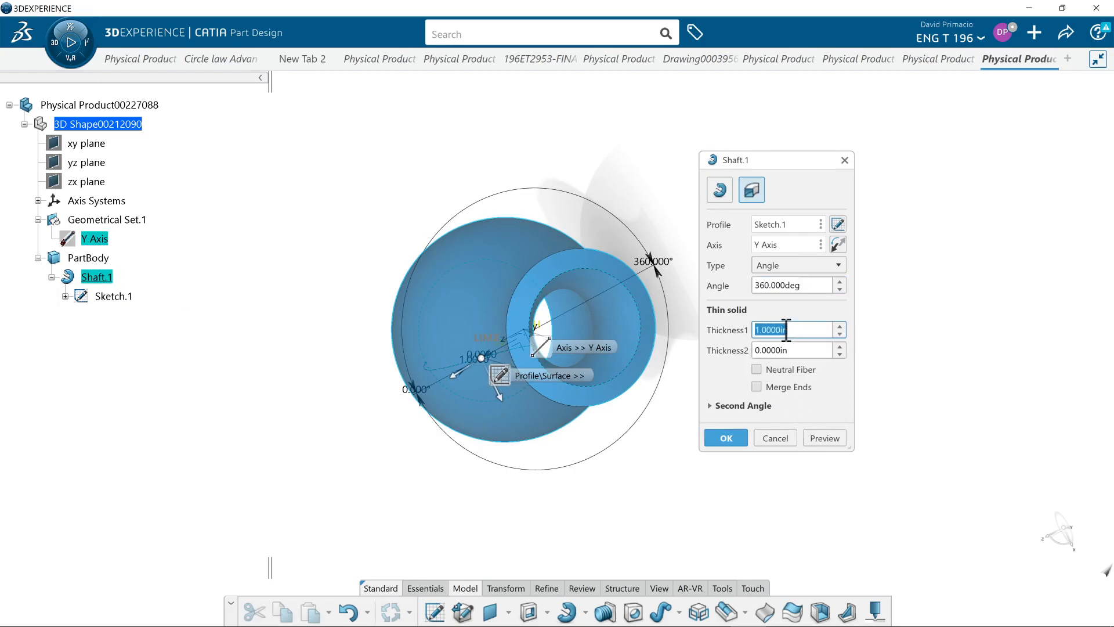
text(.125)
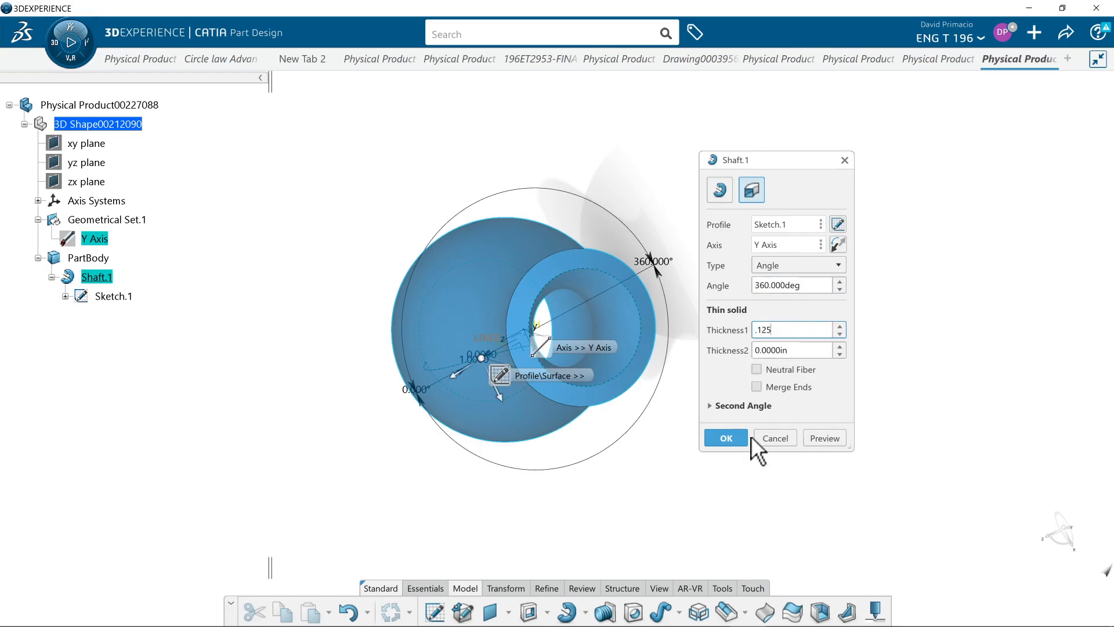
click(824, 438)
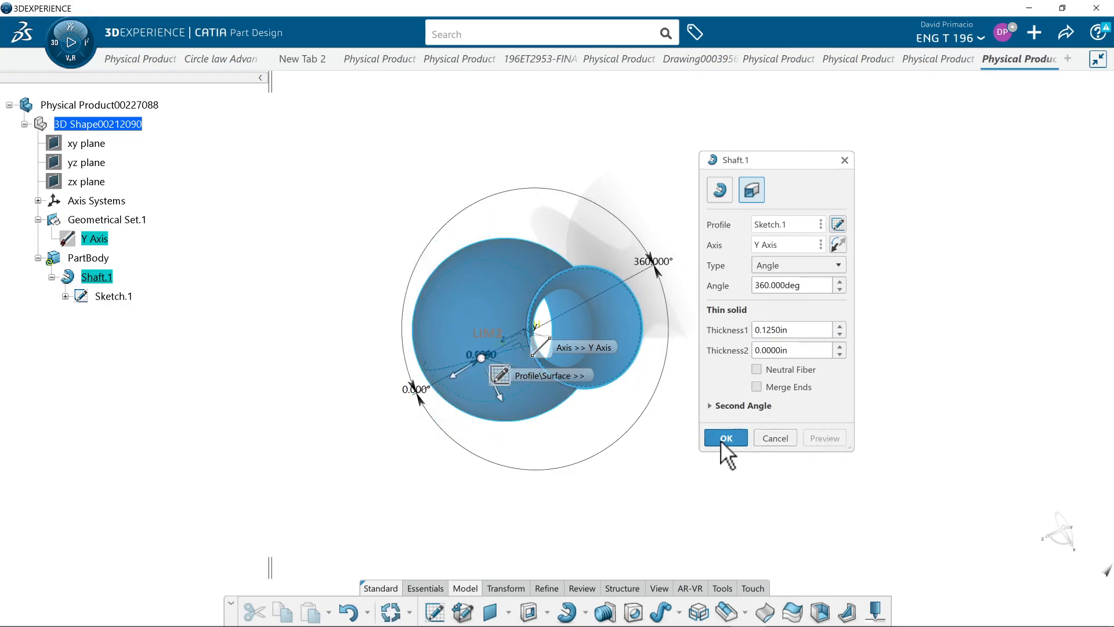
click(724, 437)
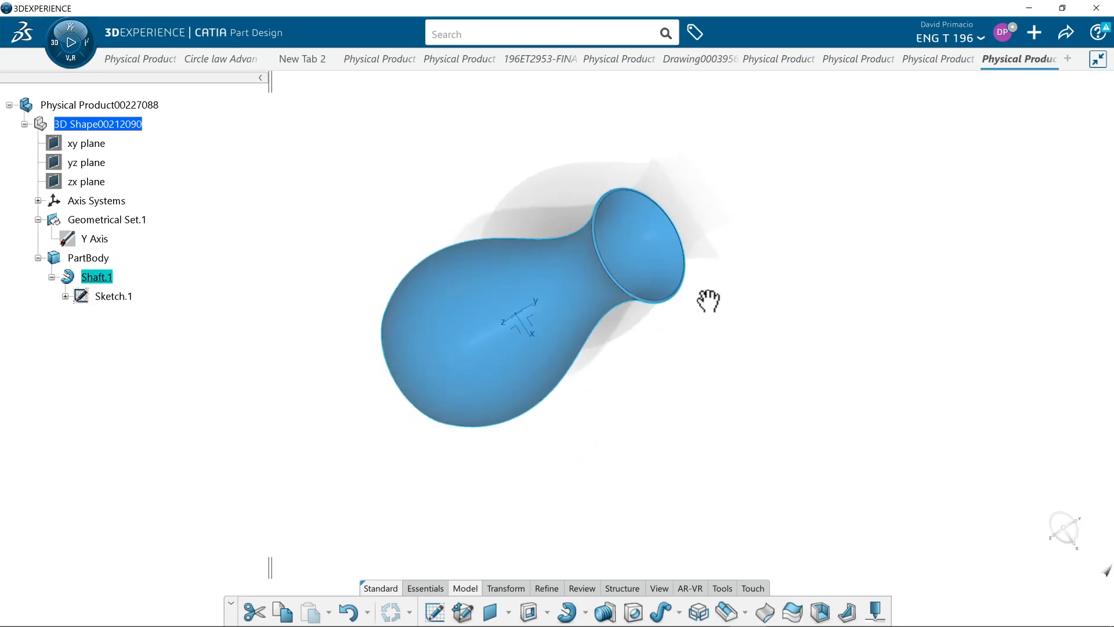
drag(708, 299, 516, 388)
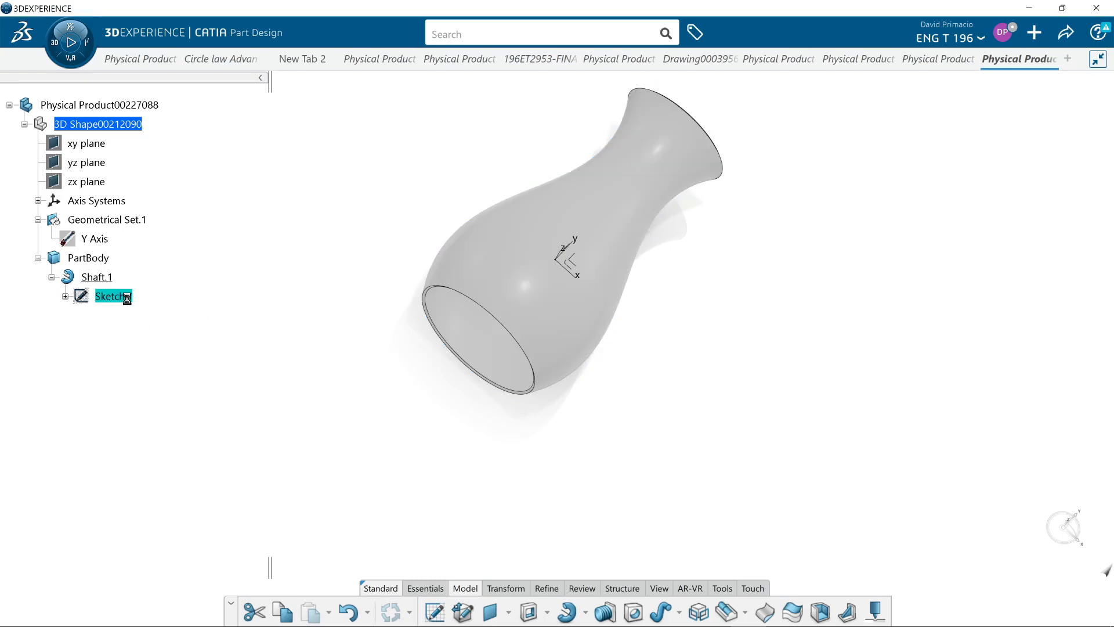
- Open Sketch.1 for editing to rework the vase profile
double_click(113, 296)
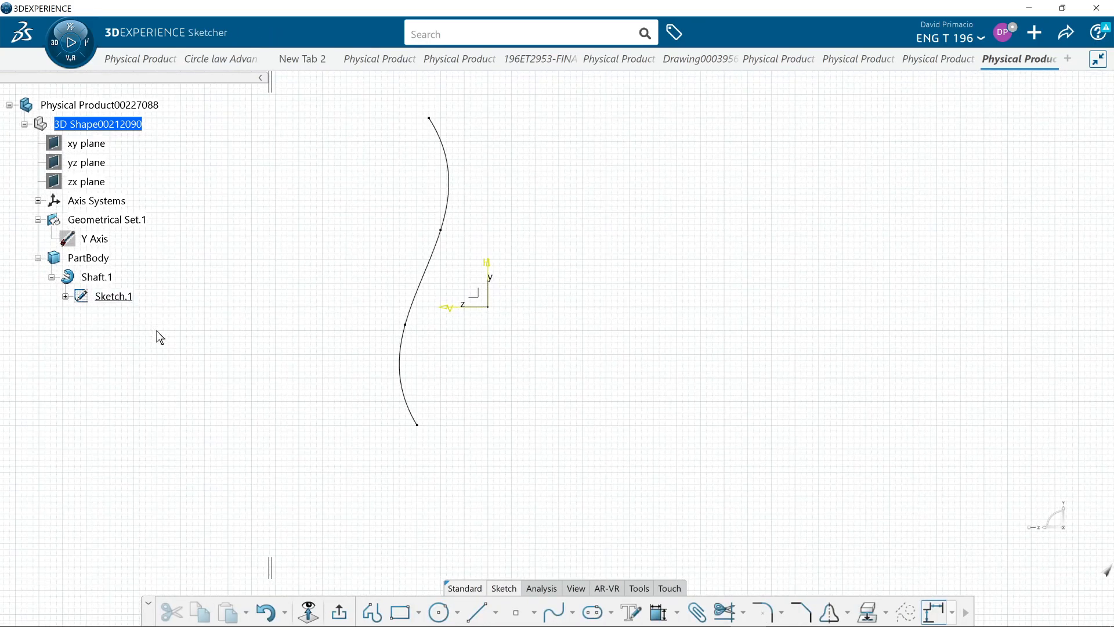
mouse_move(347, 576)
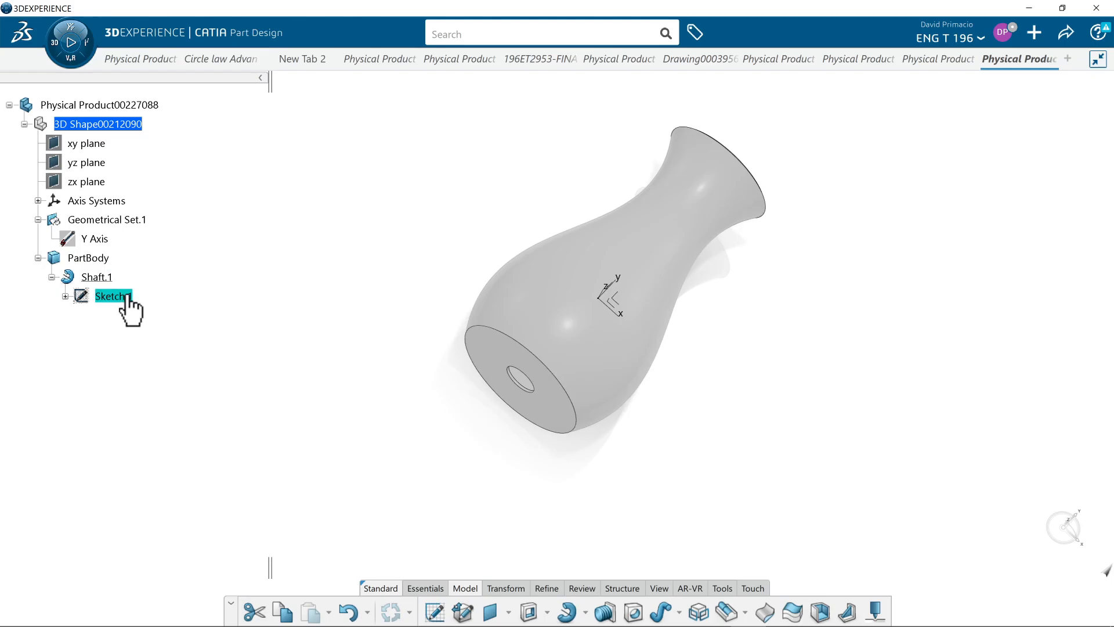
double_click(112, 296)
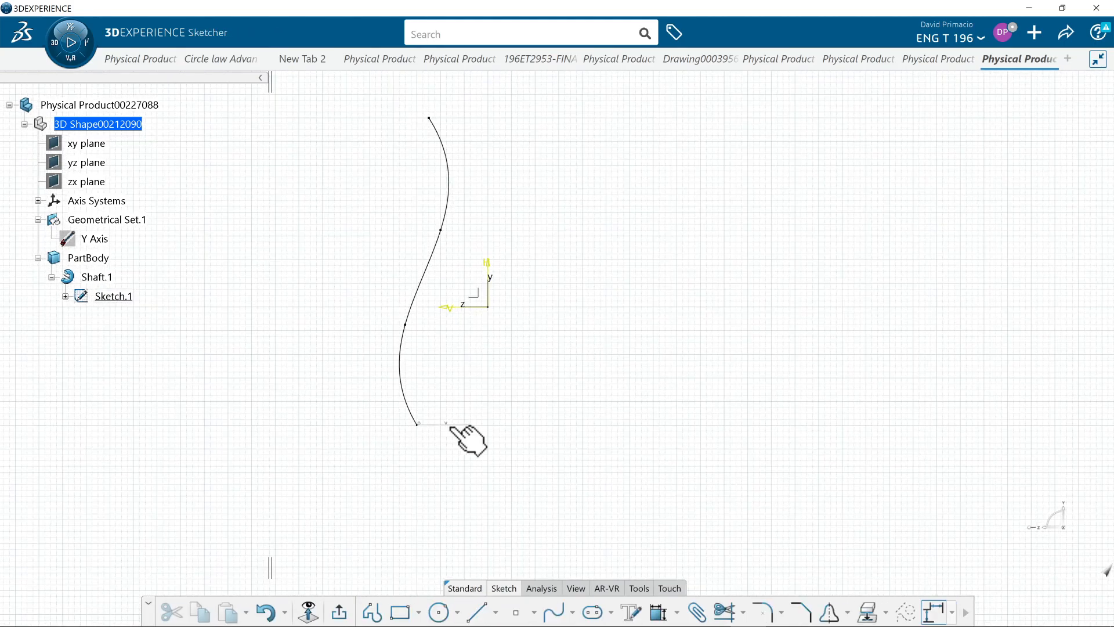
mouse_move(492, 407)
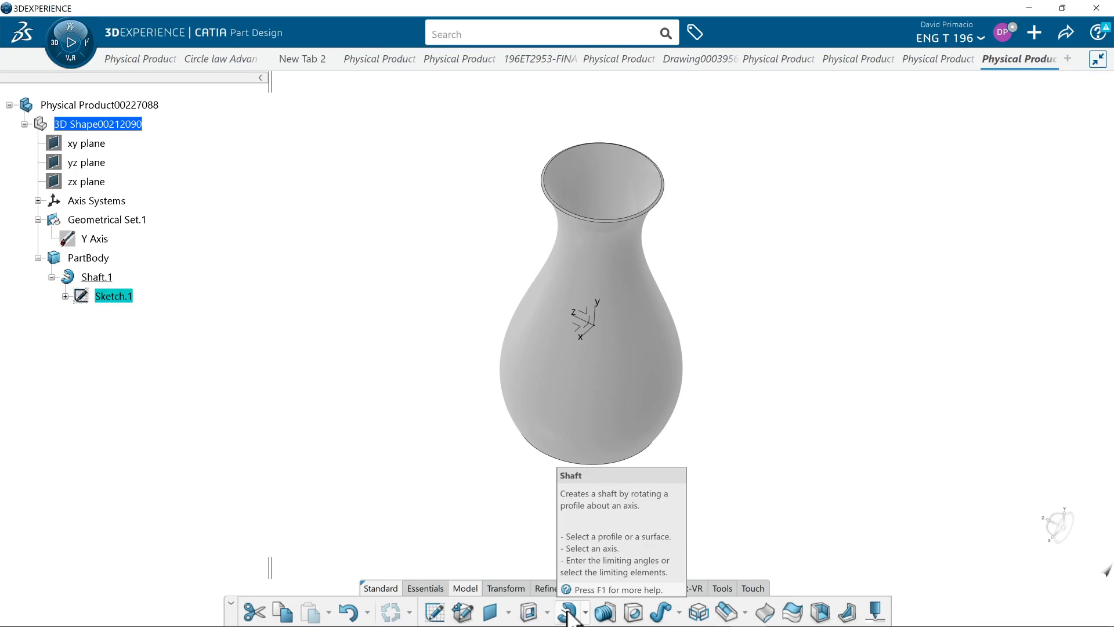
mouse_move(490, 508)
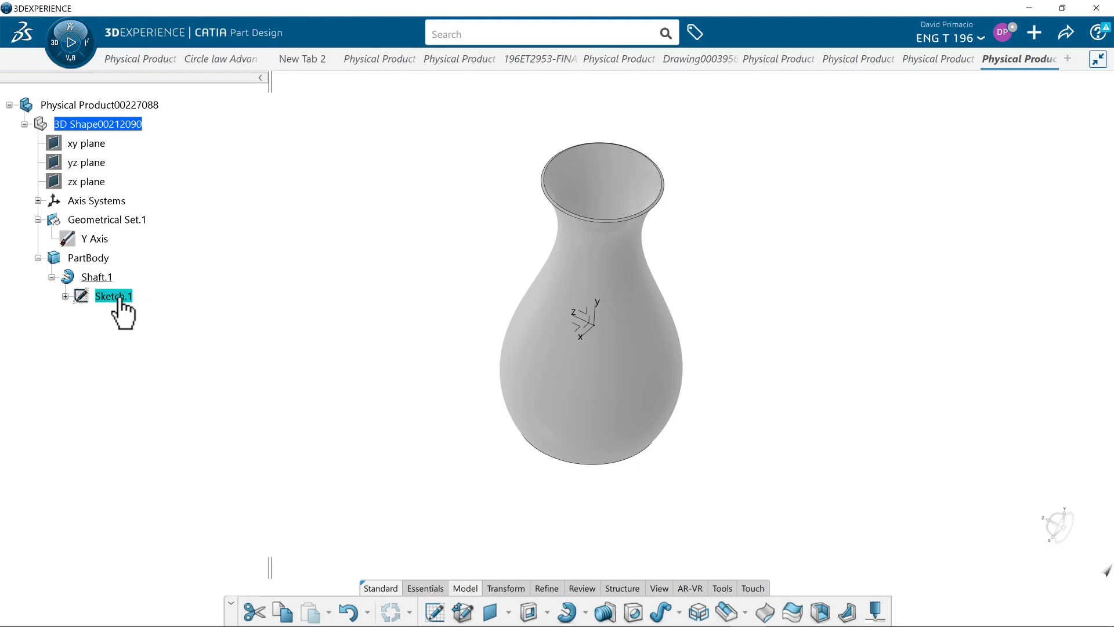
- Open Sketch.1 again, showing the spline joined to its straight base line
double_click(113, 296)
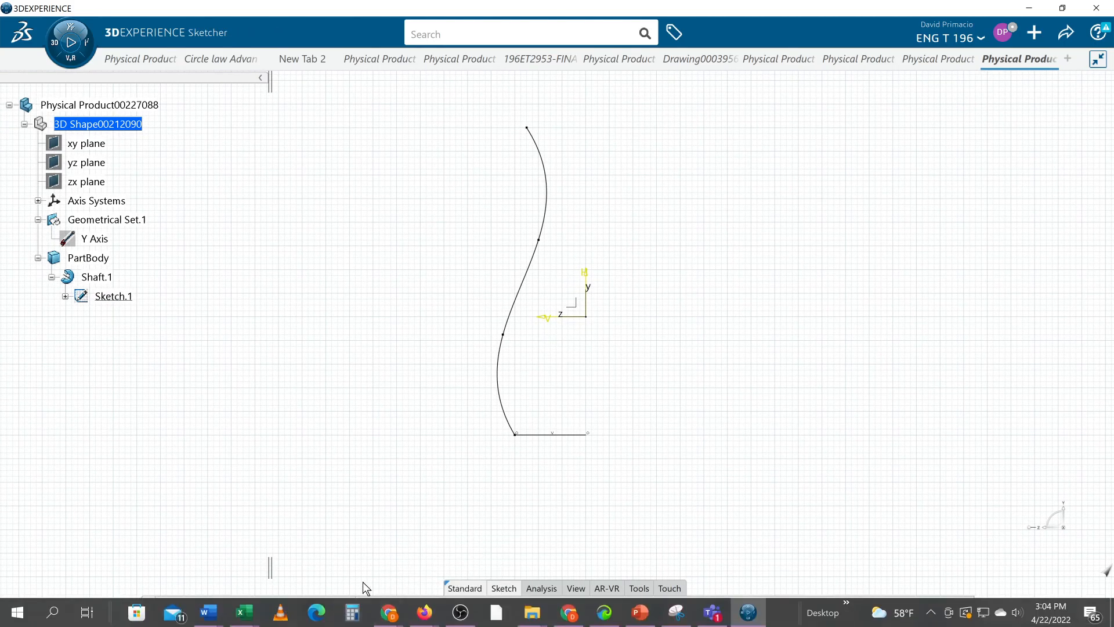
- Exit the sketch and dismiss the Shaft.1 self-intersecting contour update error
click(371, 612)
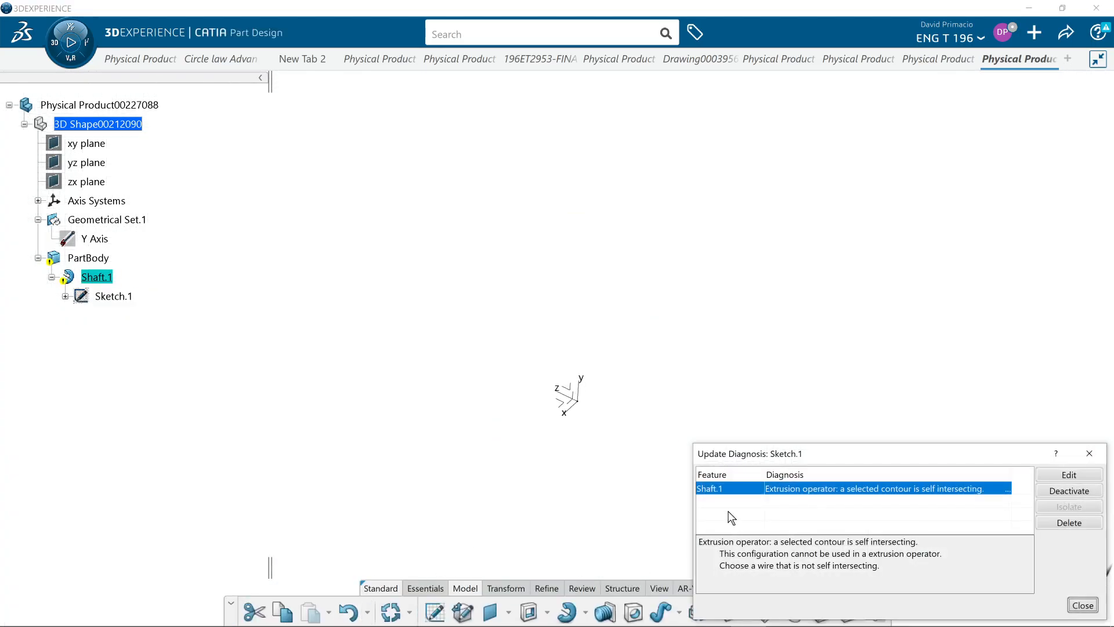
click(1081, 605)
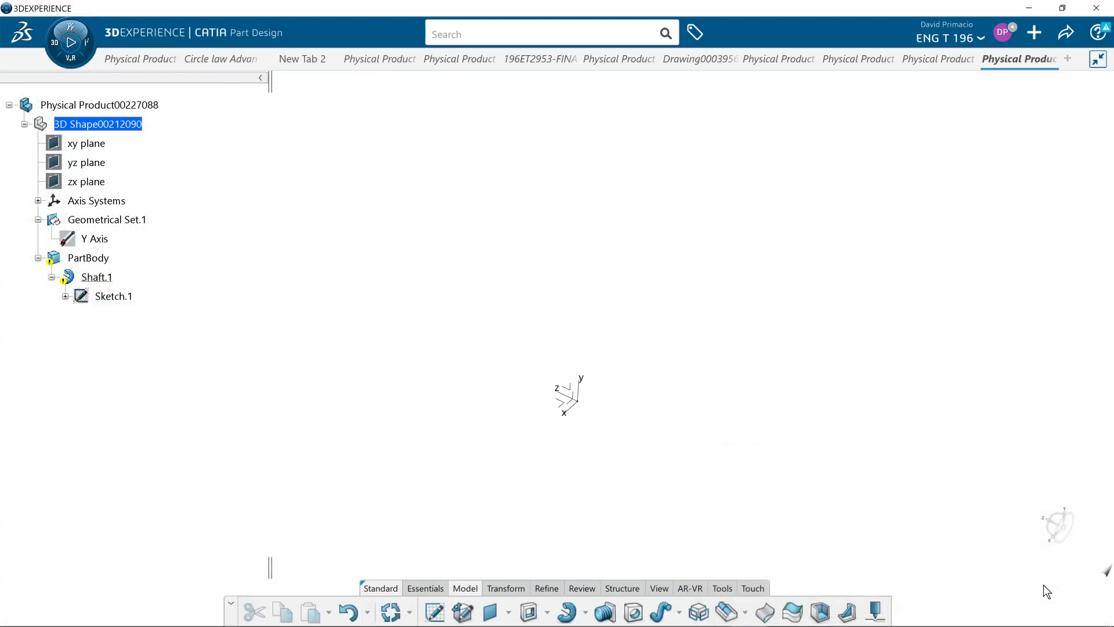
mouse_move(321, 350)
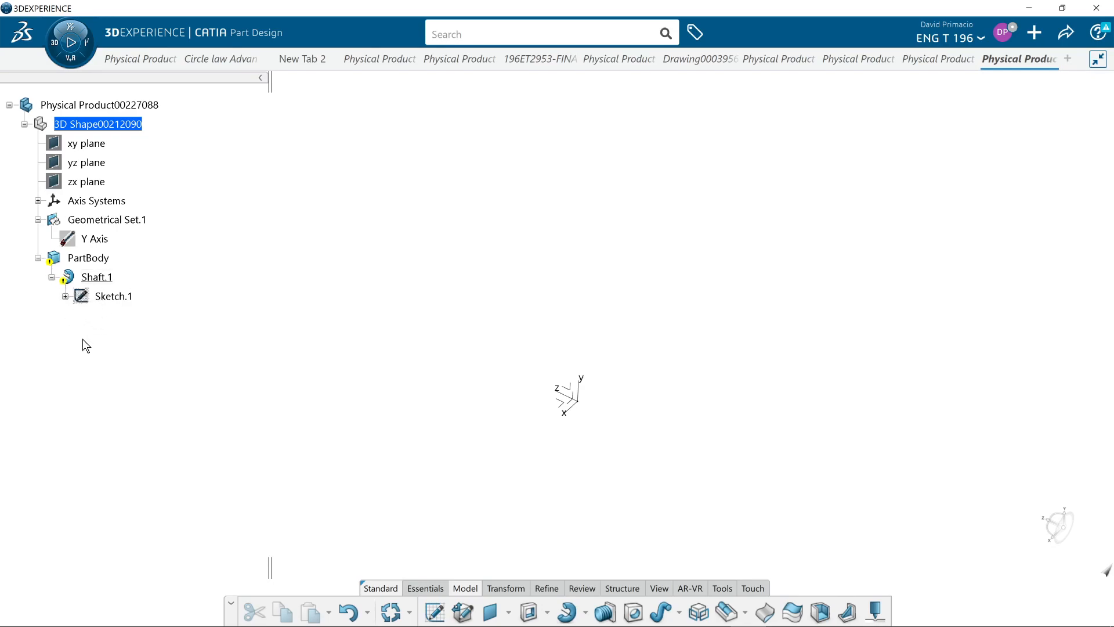
- Reopen Sketch.1 from the tree to edit the vase profile
click(113, 296)
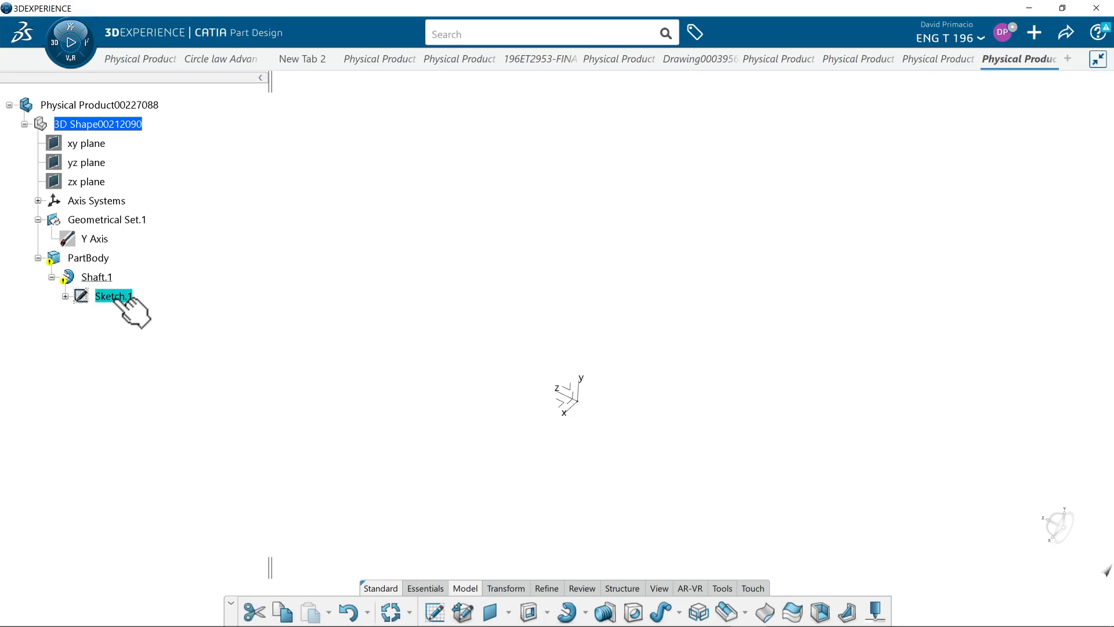
double_click(113, 296)
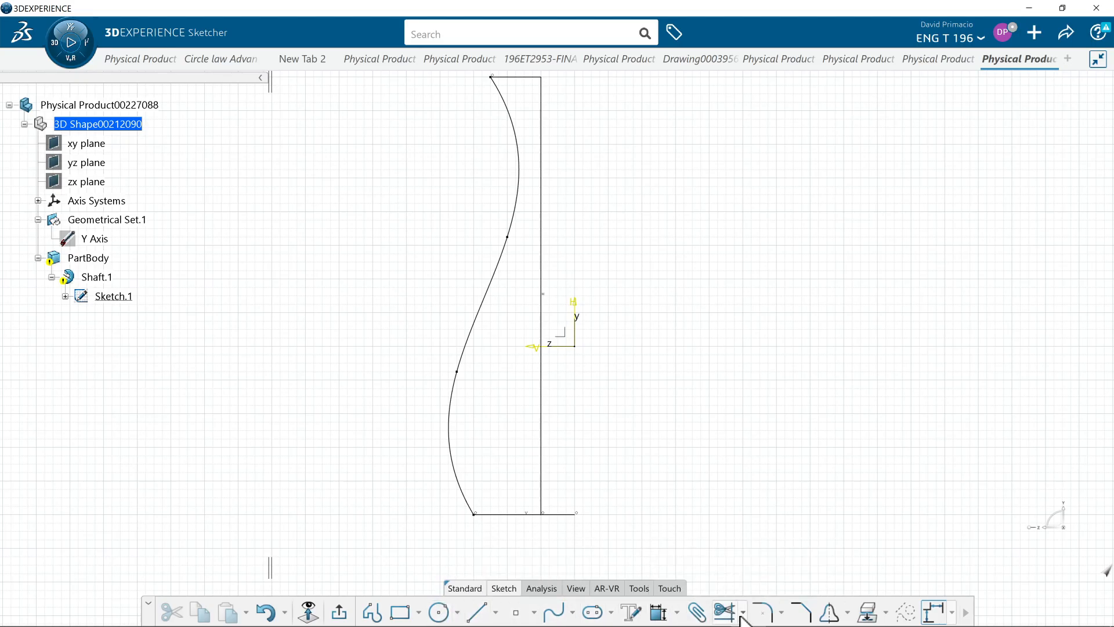
- Trim the base line to the axis, verify a closed four-curve profile via Sketch Analysis, and regenerate the shaft
click(721, 611)
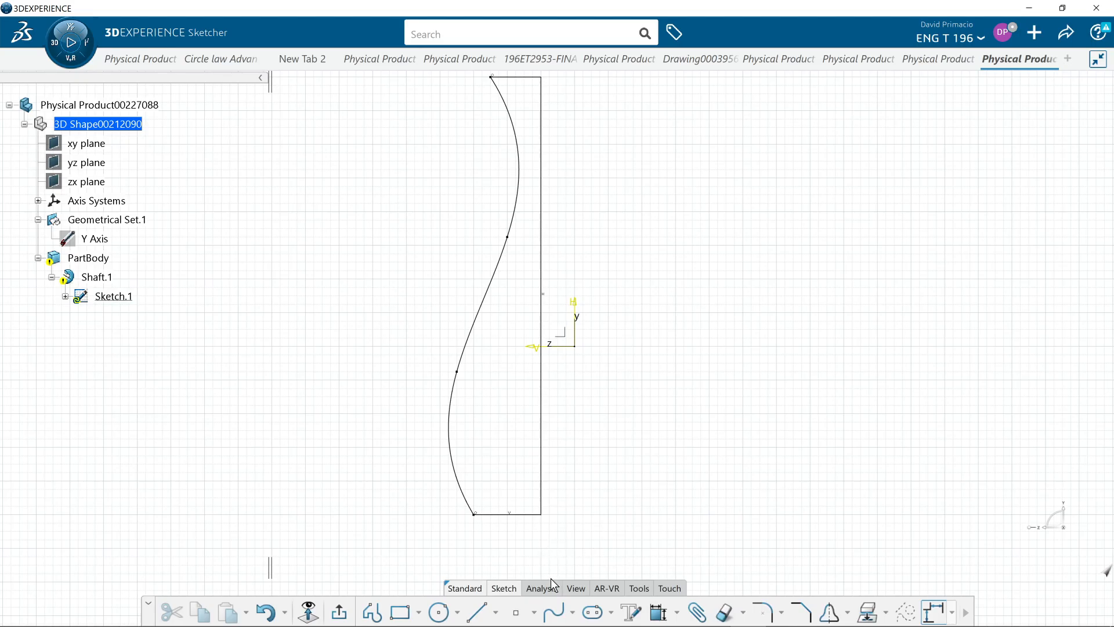
click(539, 589)
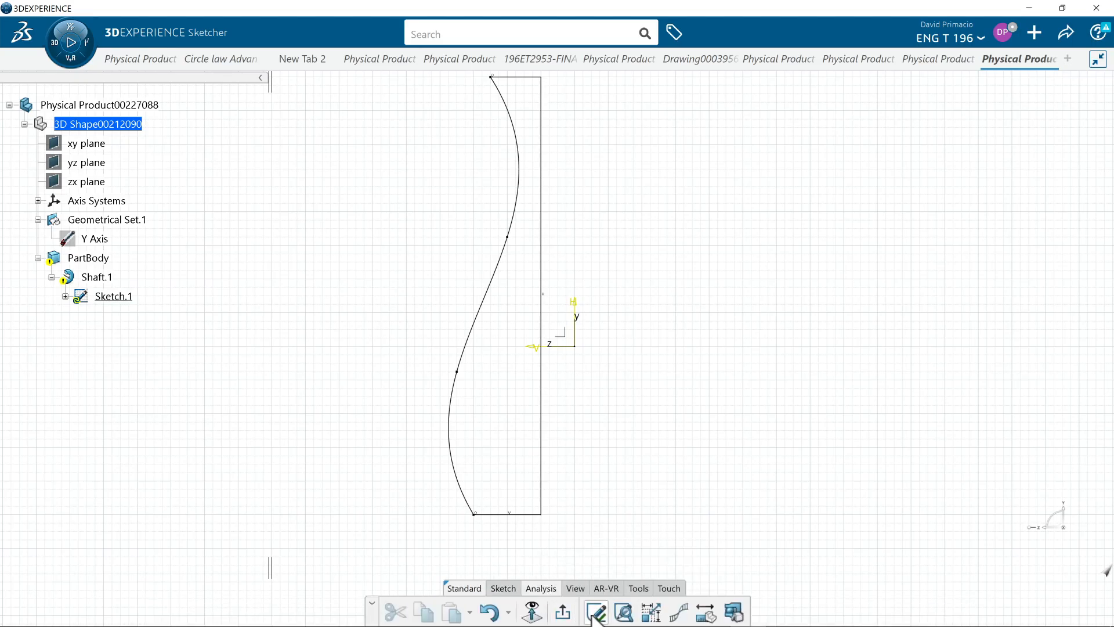
click(624, 611)
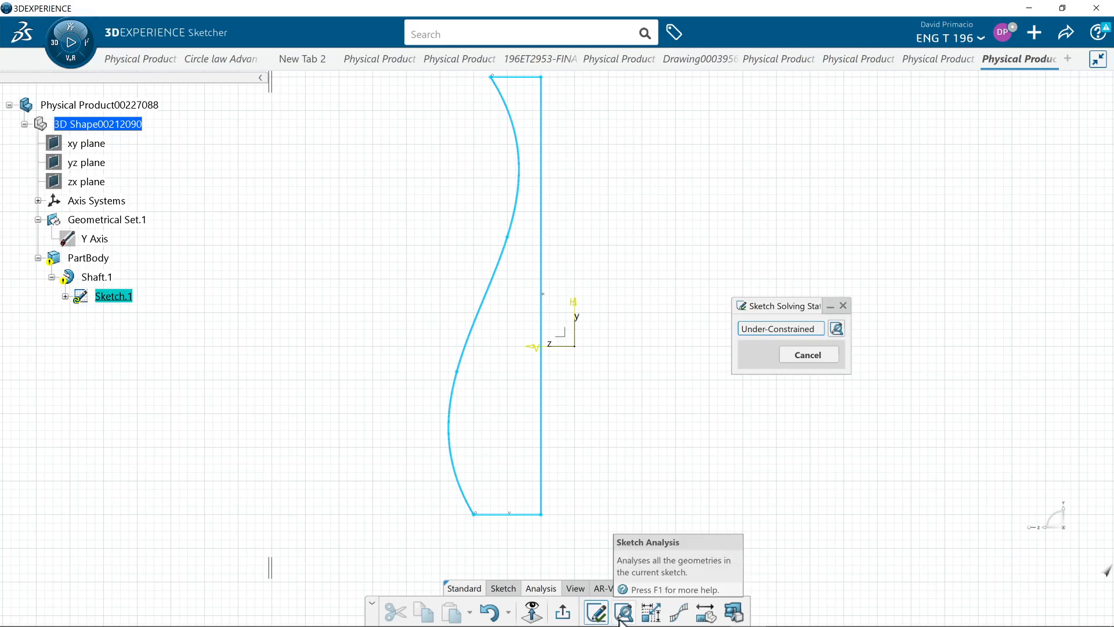
click(622, 612)
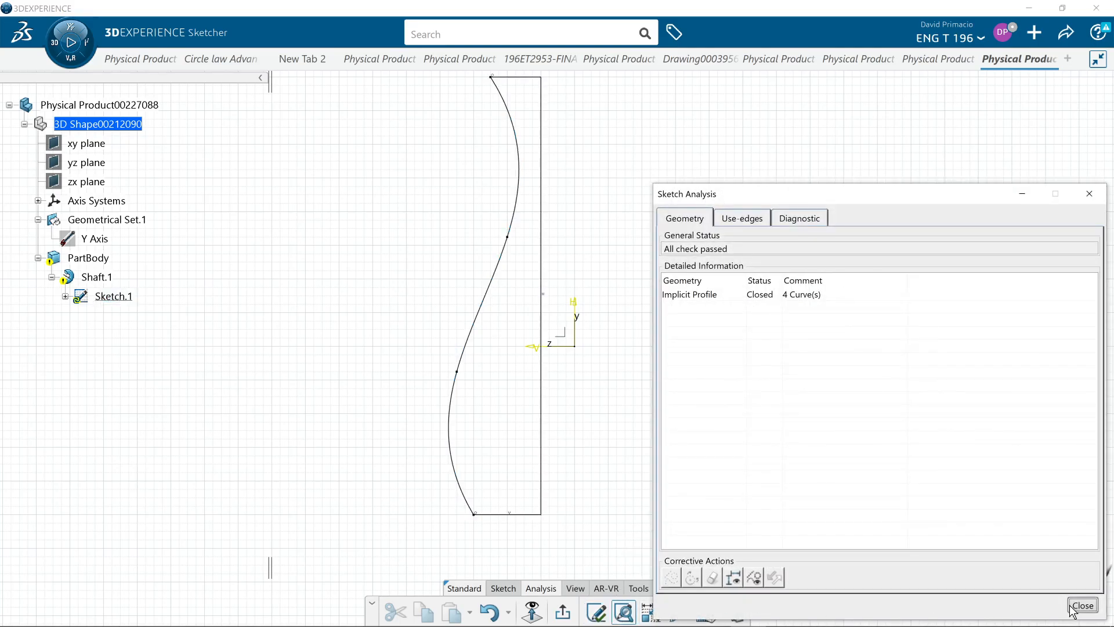
click(1081, 606)
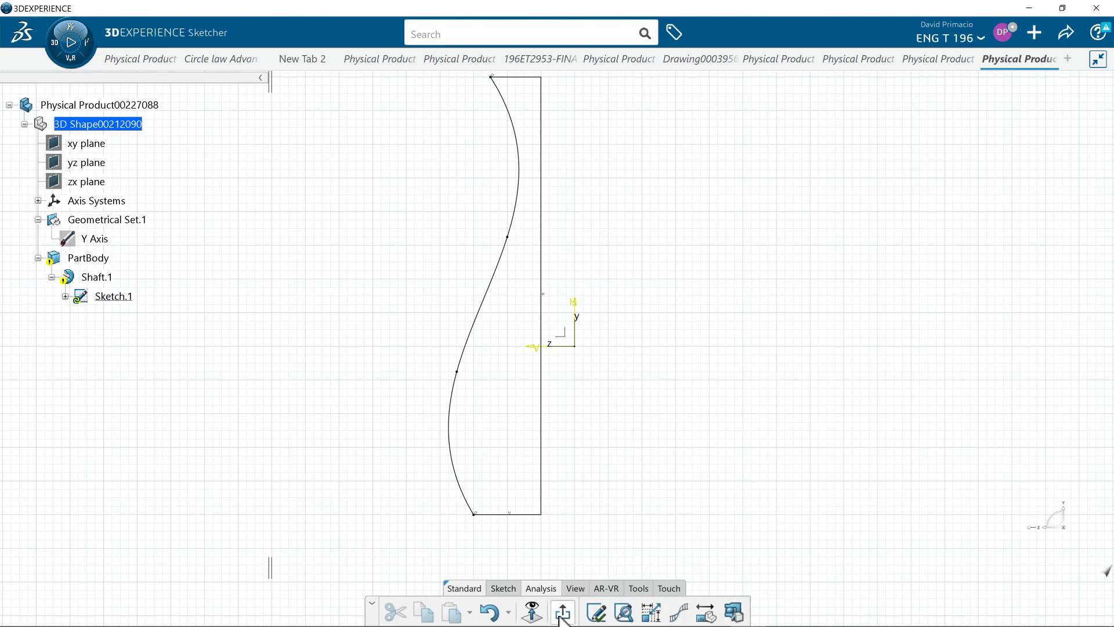
click(563, 612)
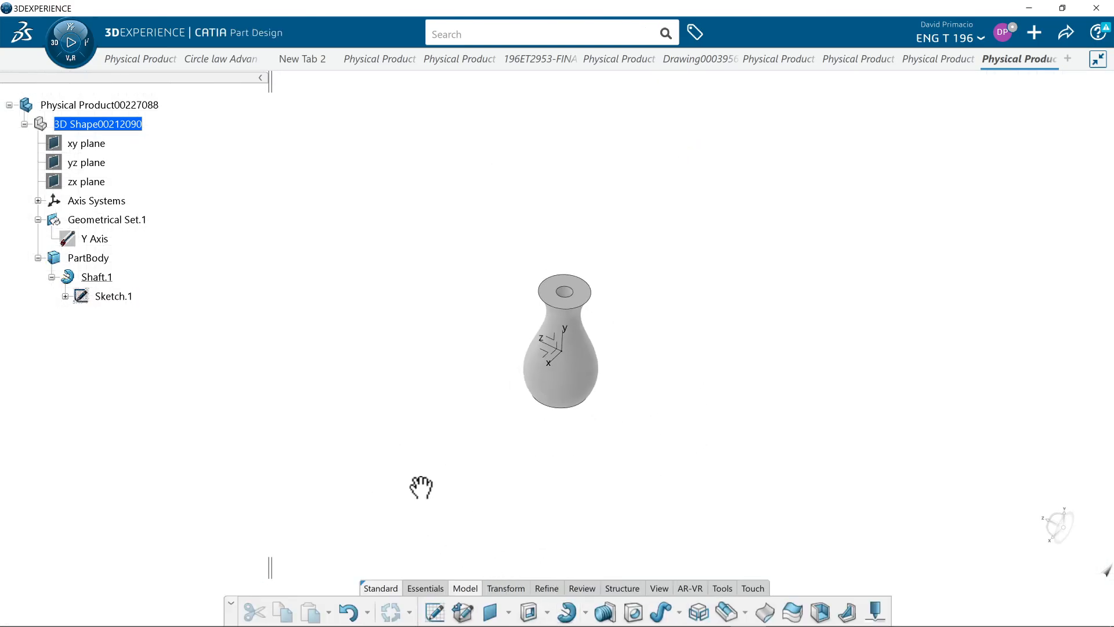
- Orbit the finished vase to inspect its base and top, then show the Player toolbar
drag(421, 487, 438, 488)
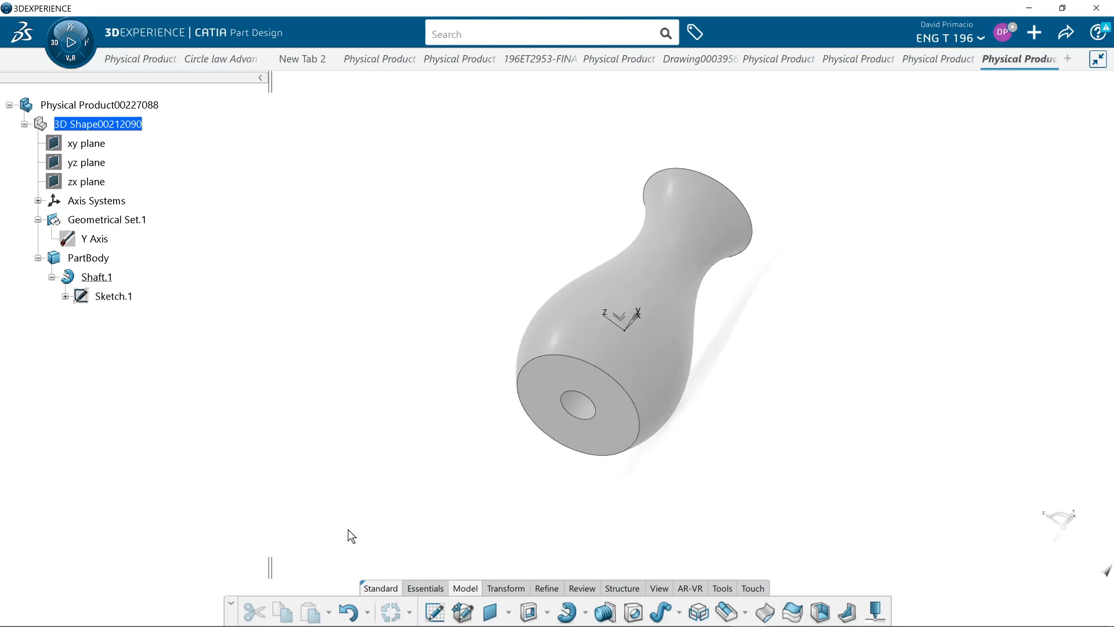
drag(348, 534, 404, 436)
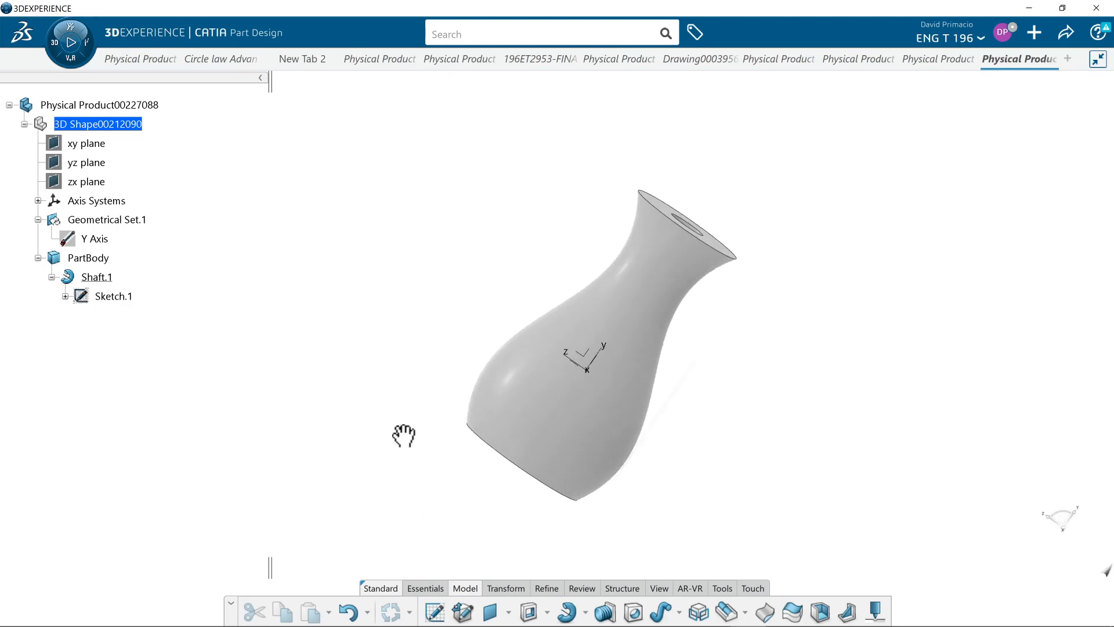
drag(404, 435, 769, 486)
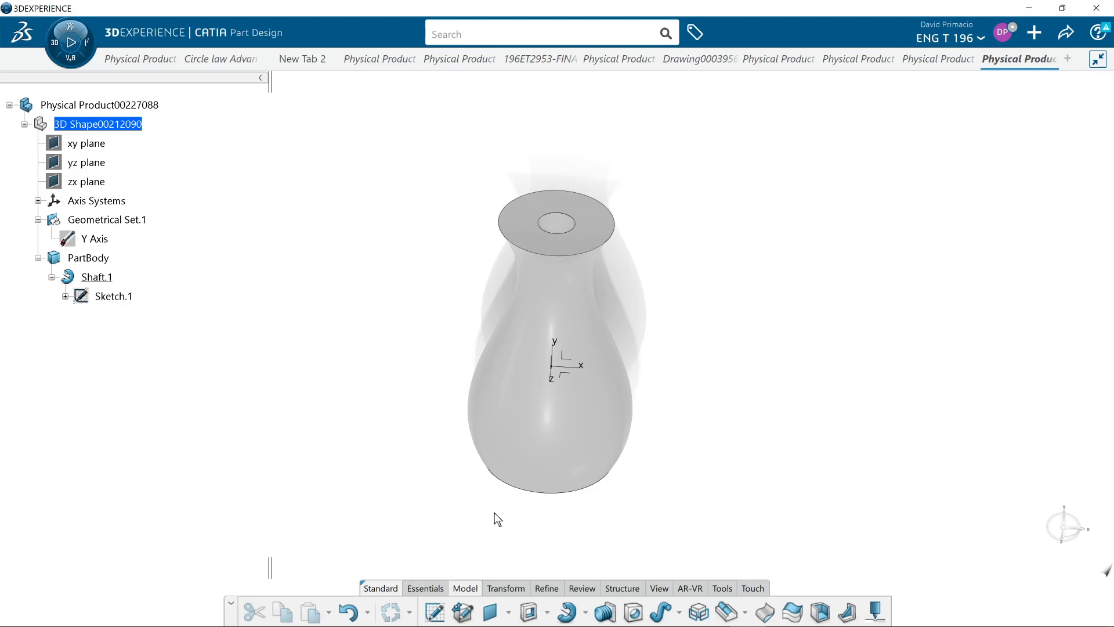
click(70, 42)
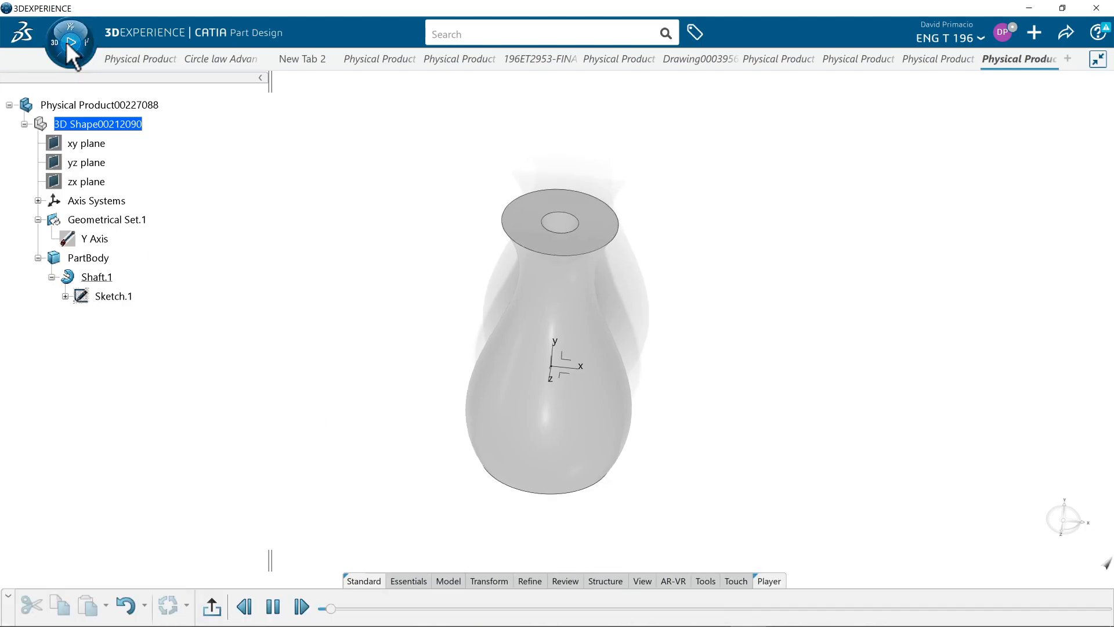